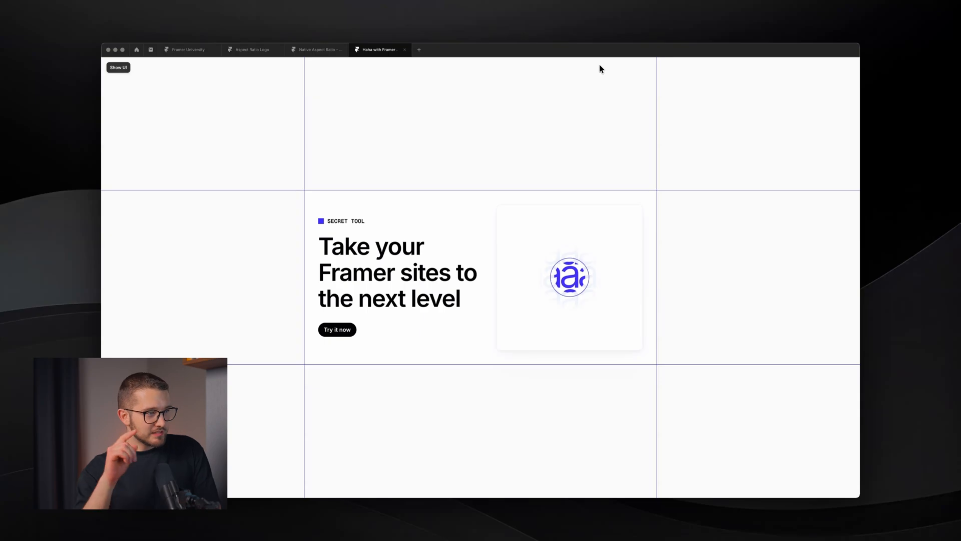
mouse_move(480, 234)
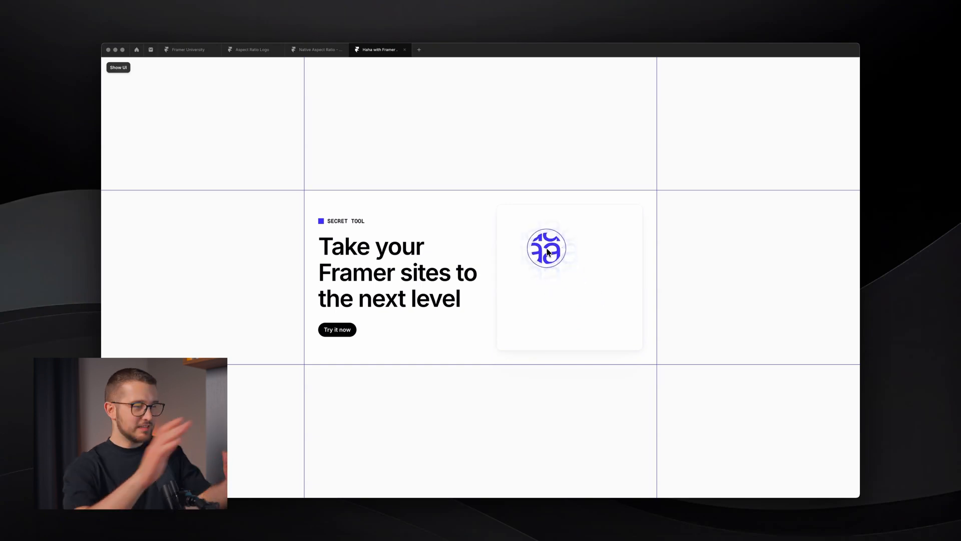
Step: Switch from Framer to the browser window with Spline's community explore page
key(cmd+tab)
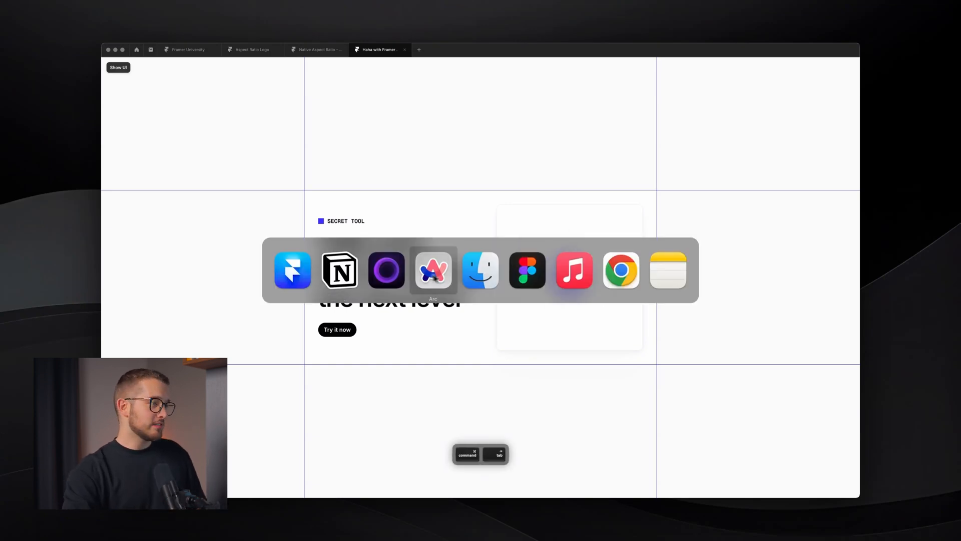
key(cmd+tab)
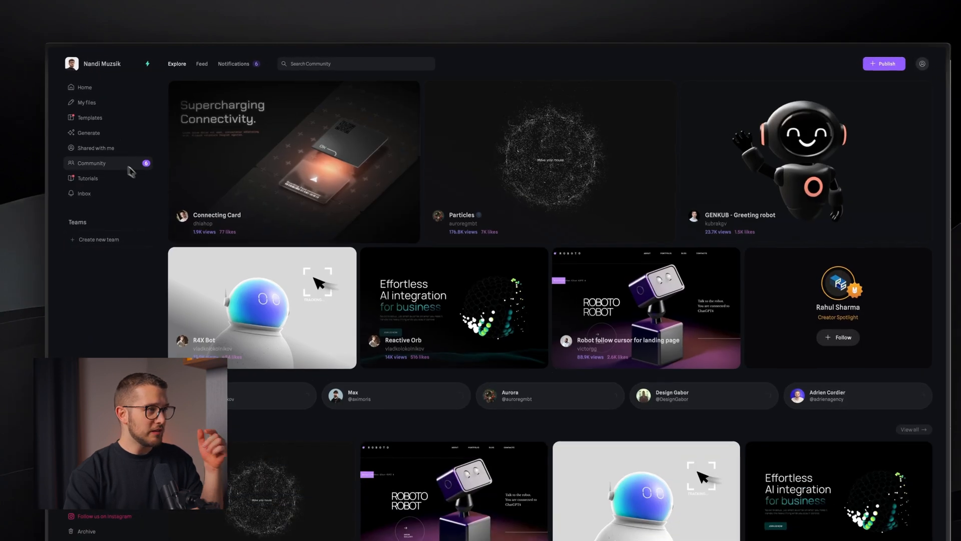
Step: Search the community for "hana" and enter the 12 Ready-to-Use 2D Interactions scene
text(hana)
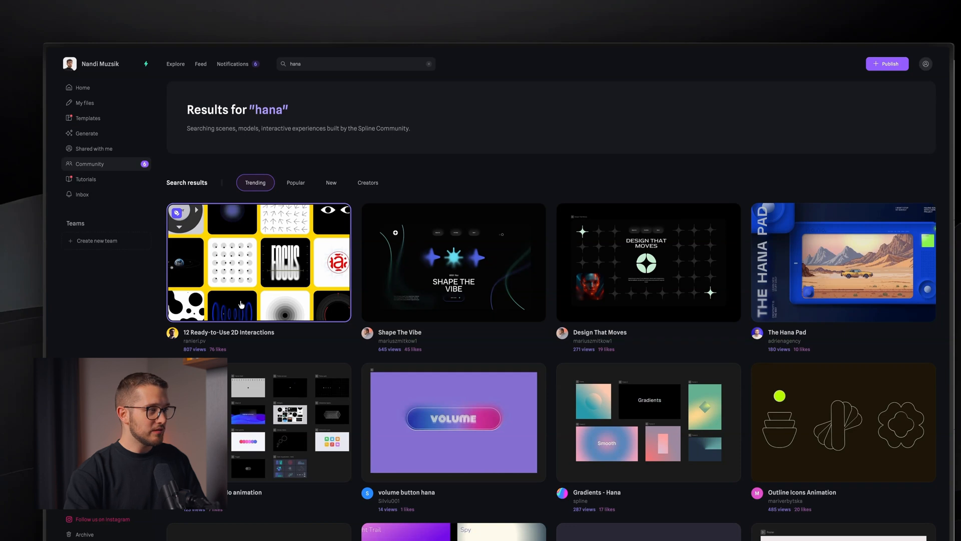
click(258, 263)
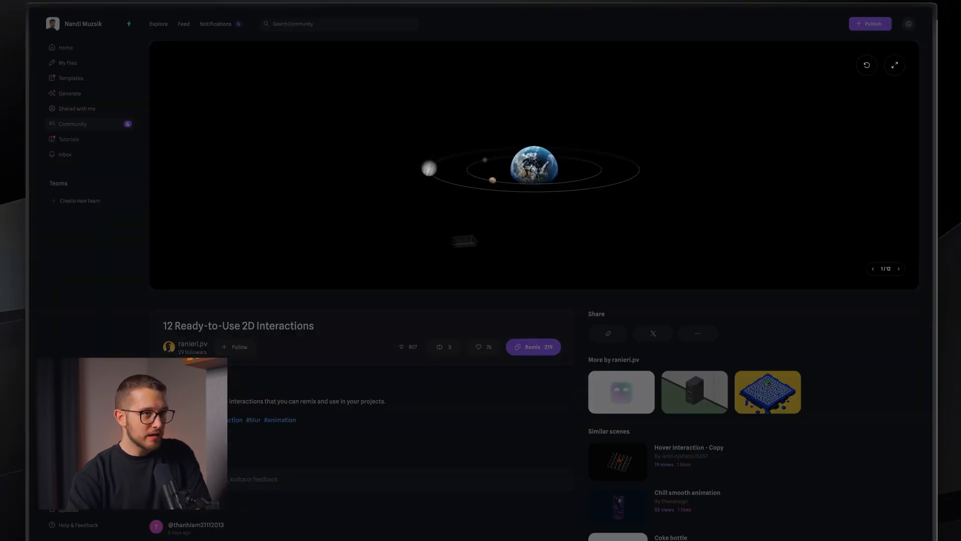
Step: Page forward through the collection's examples up to interaction 7 of 12
click(899, 269)
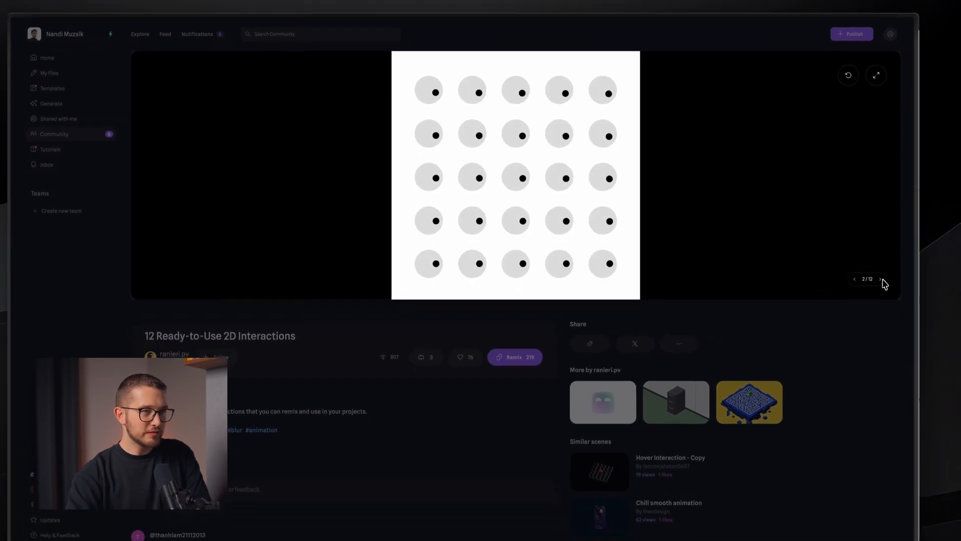
click(881, 279)
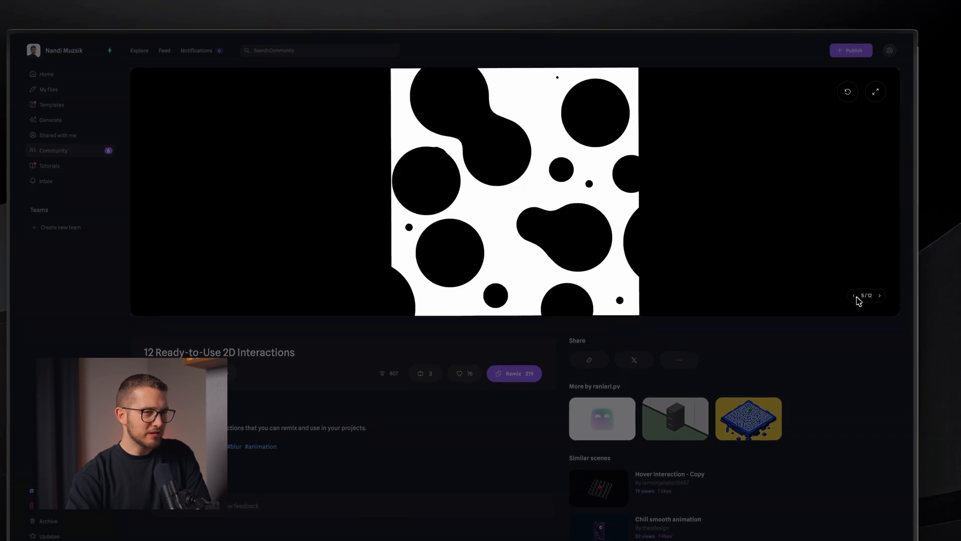
click(854, 295)
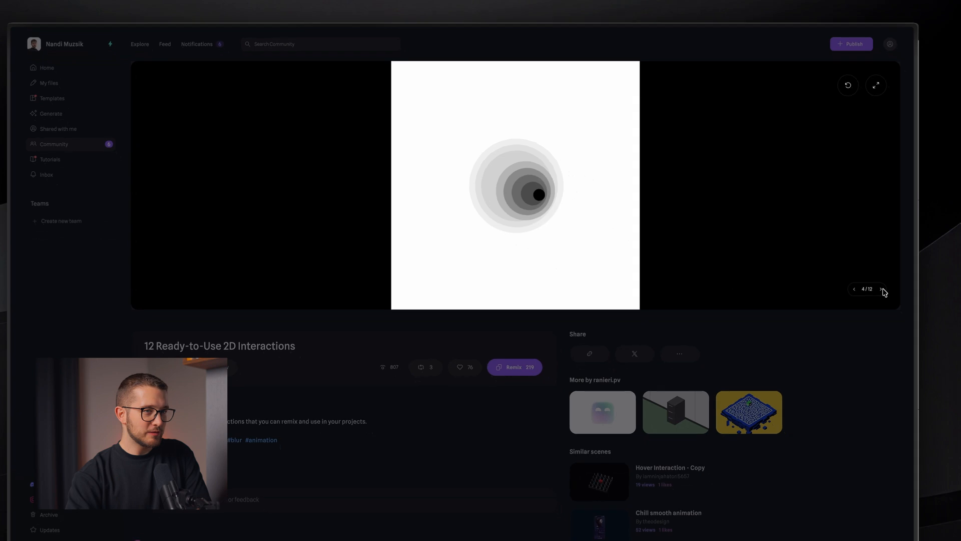
click(881, 288)
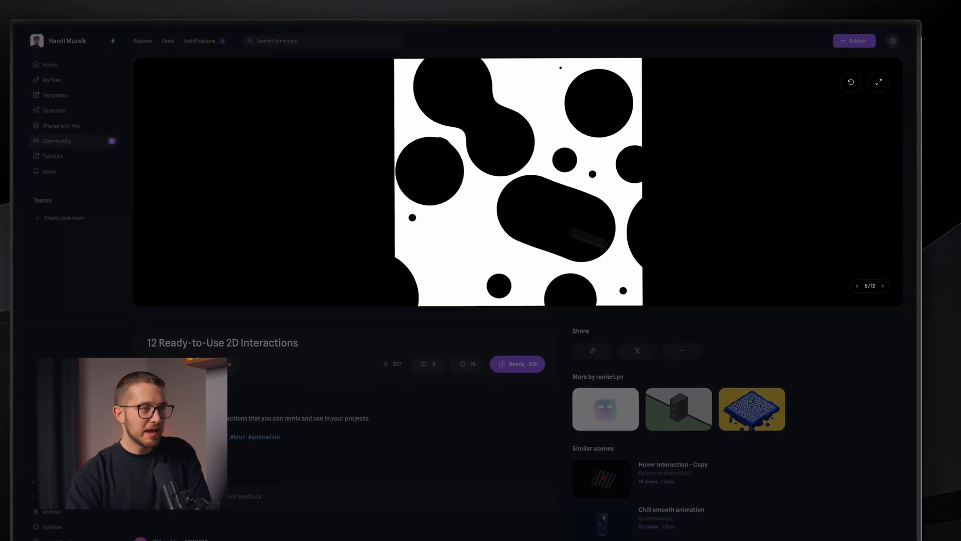
click(883, 286)
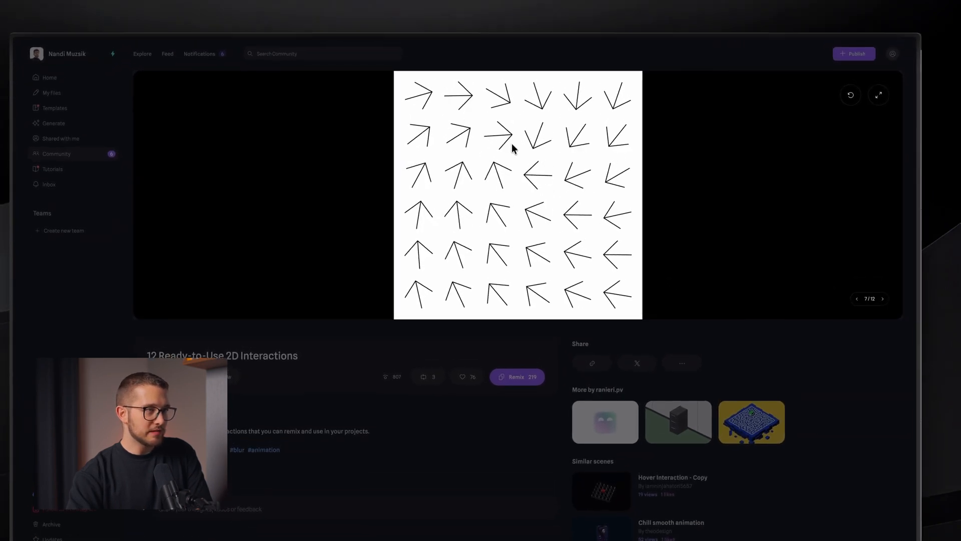
mouse_move(787, 288)
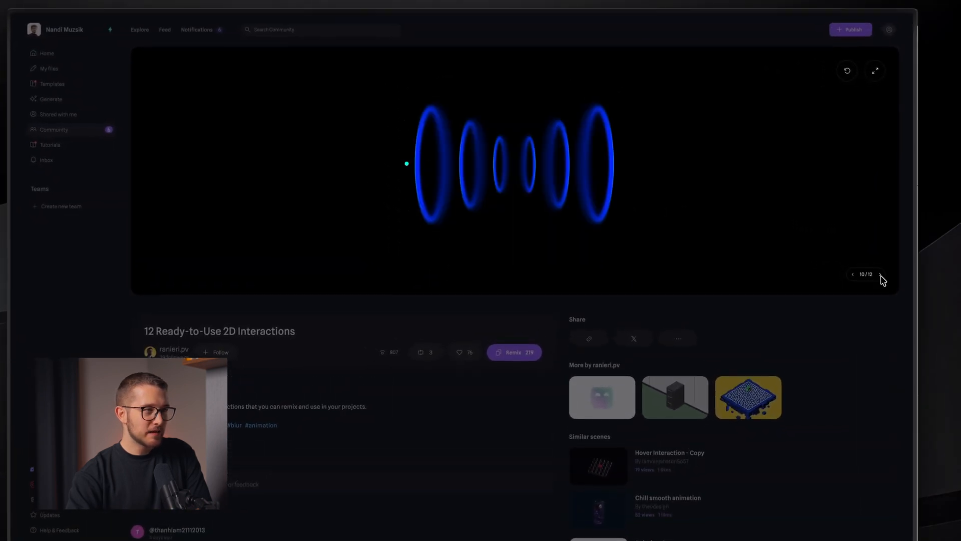
Step: Advance past interaction 10 to the circular logo highlight example
click(881, 275)
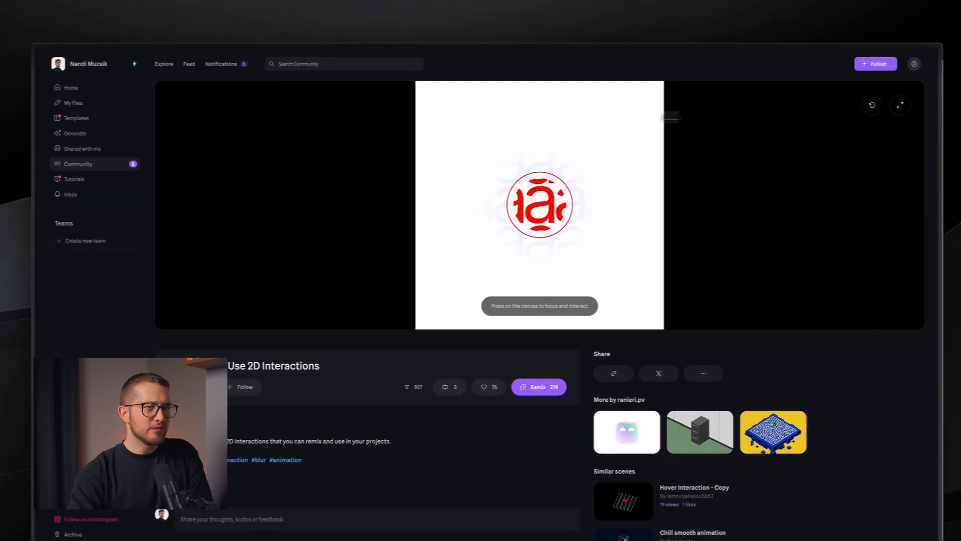
Step: From the Spline home dashboard, create a new blank Hana 2D Design file
click(82, 87)
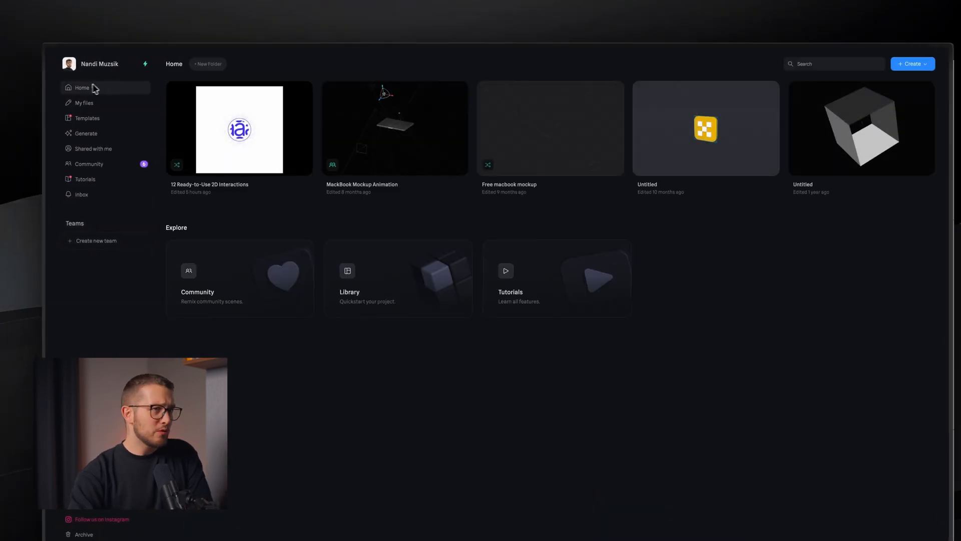
click(912, 64)
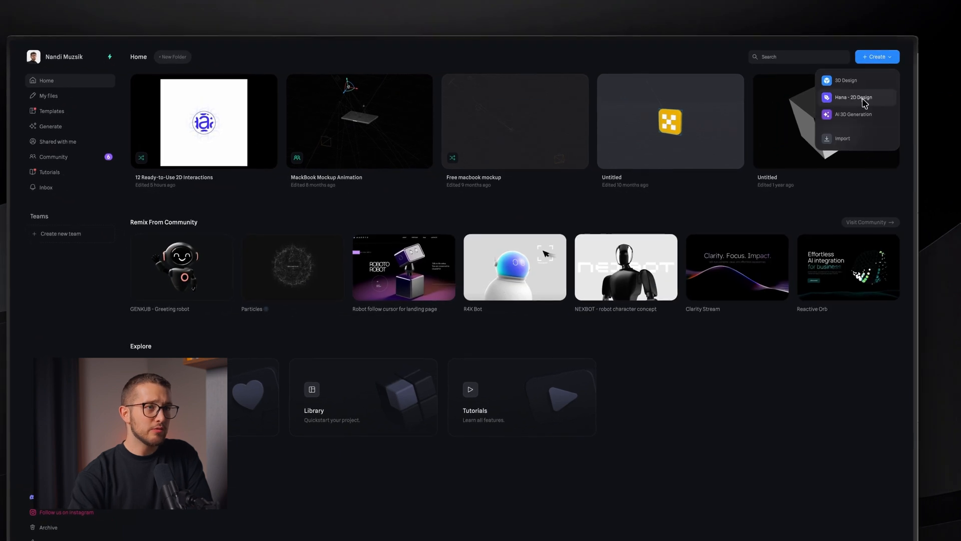
click(853, 97)
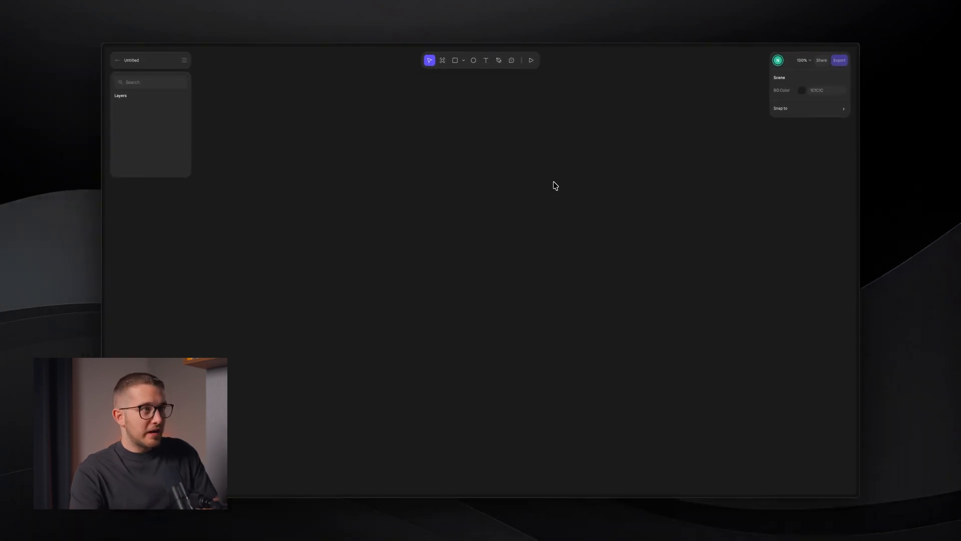
mouse_move(465, 151)
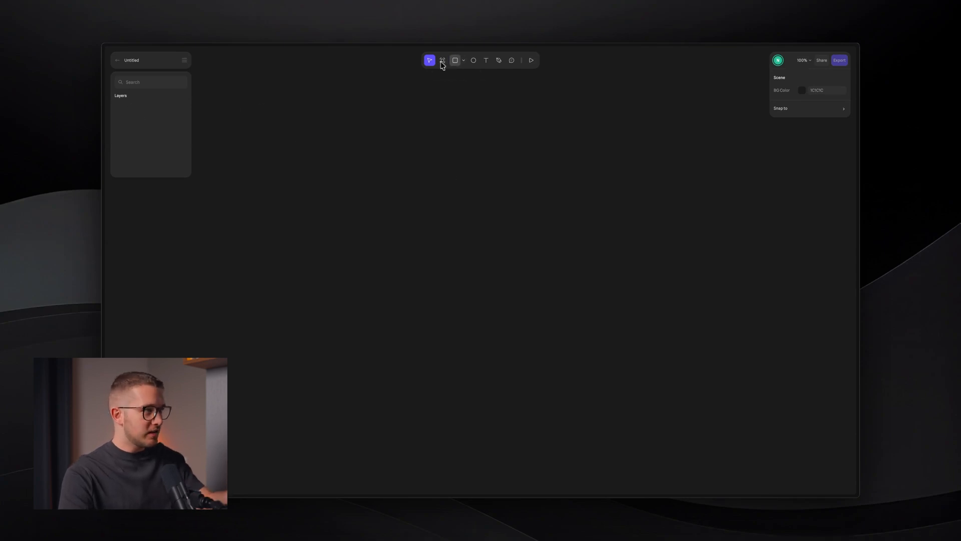
mouse_move(458, 60)
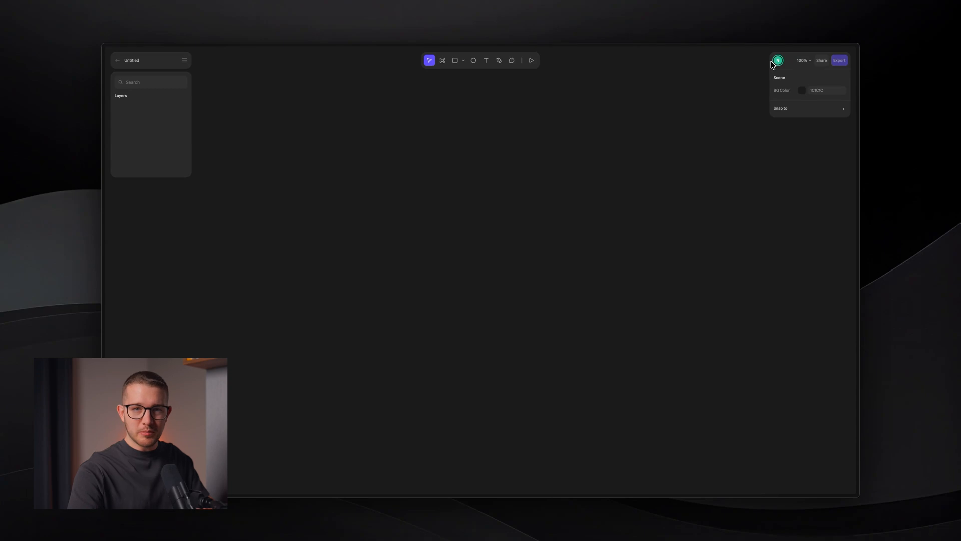
mouse_move(481, 143)
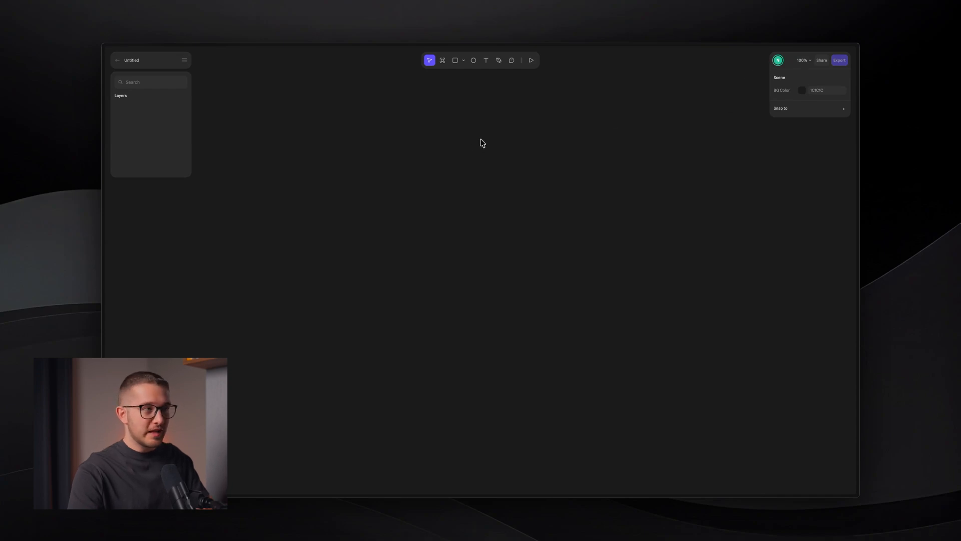
mouse_move(480, 152)
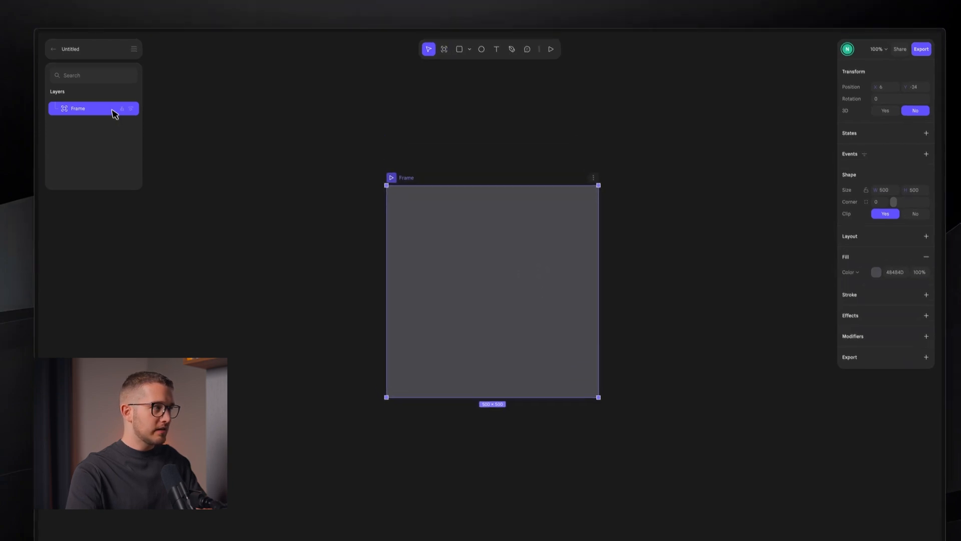
Step: Name the frame Text Animation and add a frame-filling text box of repeated HANA
double_click(77, 109)
text(Text Animation)
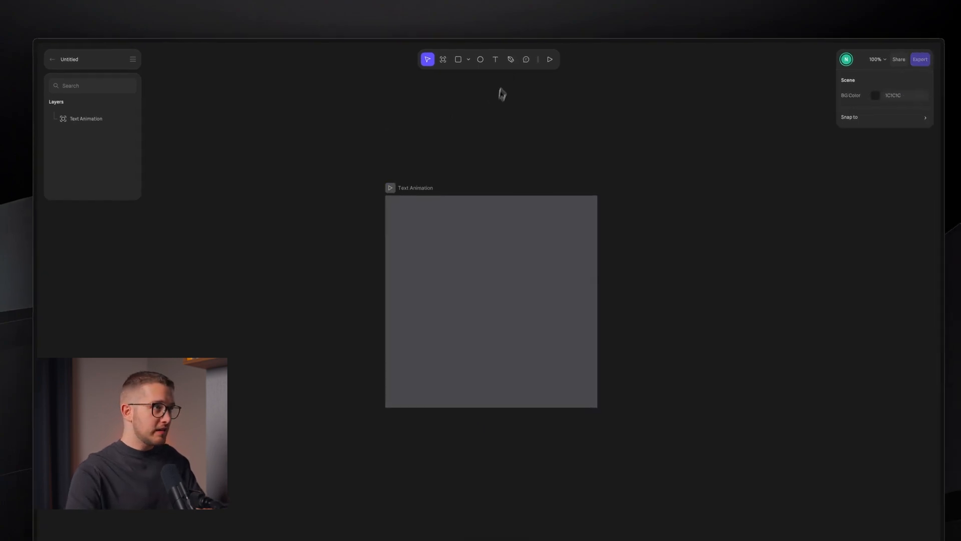
click(490, 56)
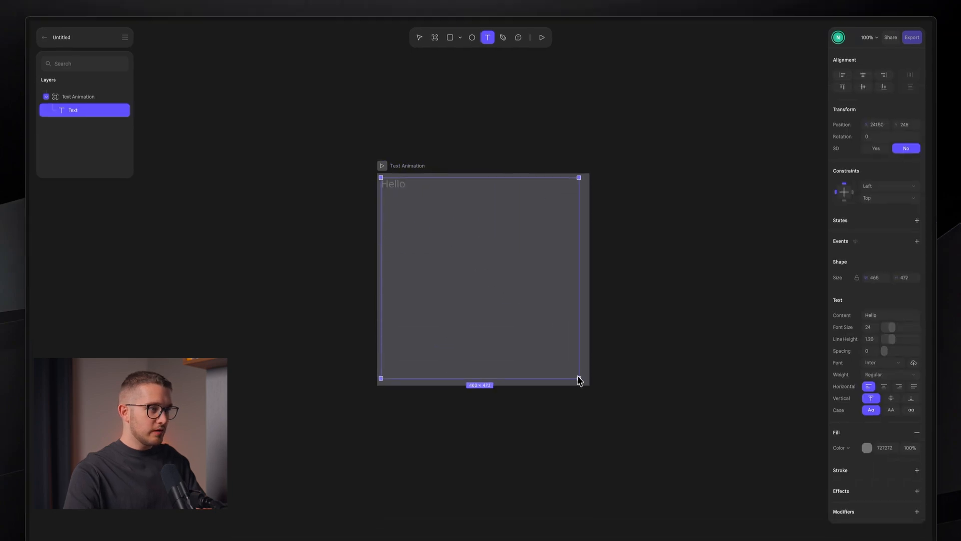
drag(580, 379, 583, 372)
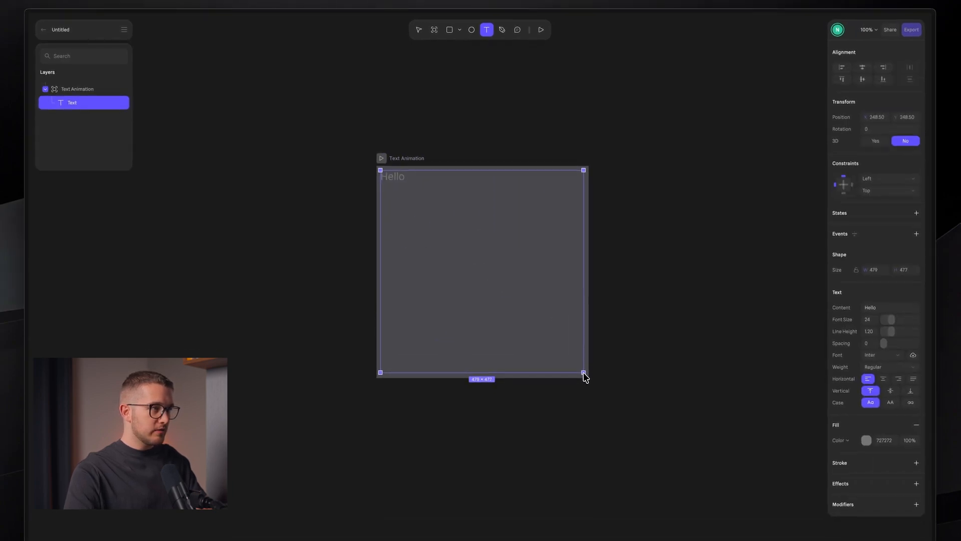
click(418, 29)
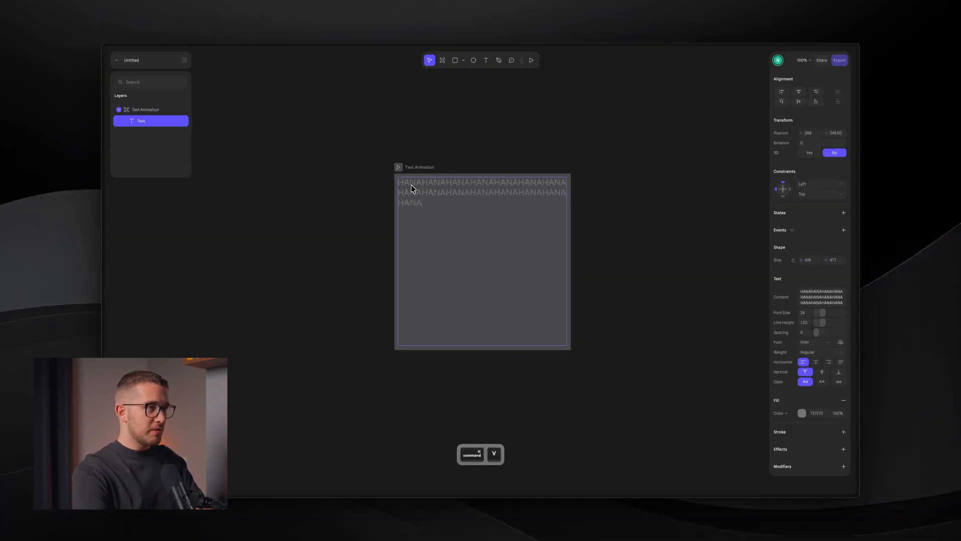
key(cmd+a)
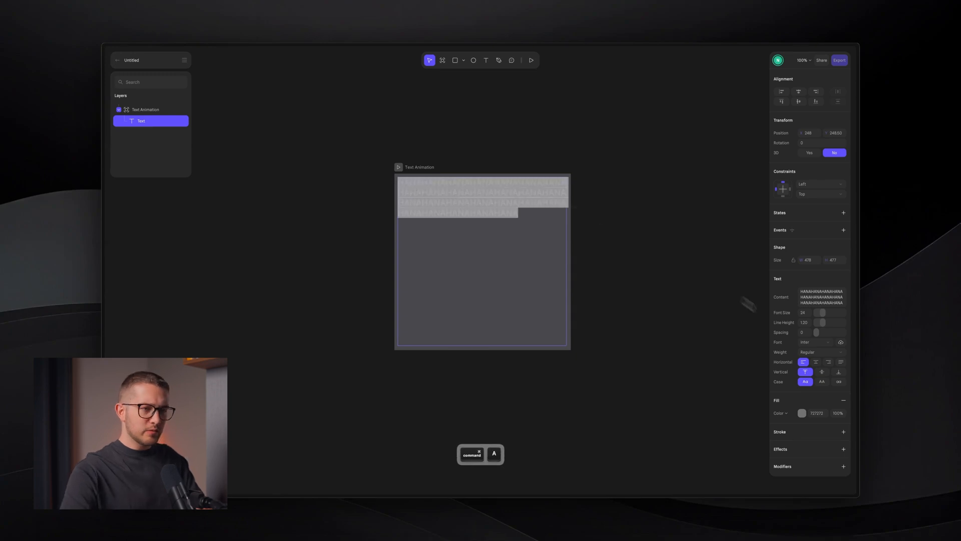
Step: Make the HANA text white and search the font list for the Spline Sans family
click(802, 412)
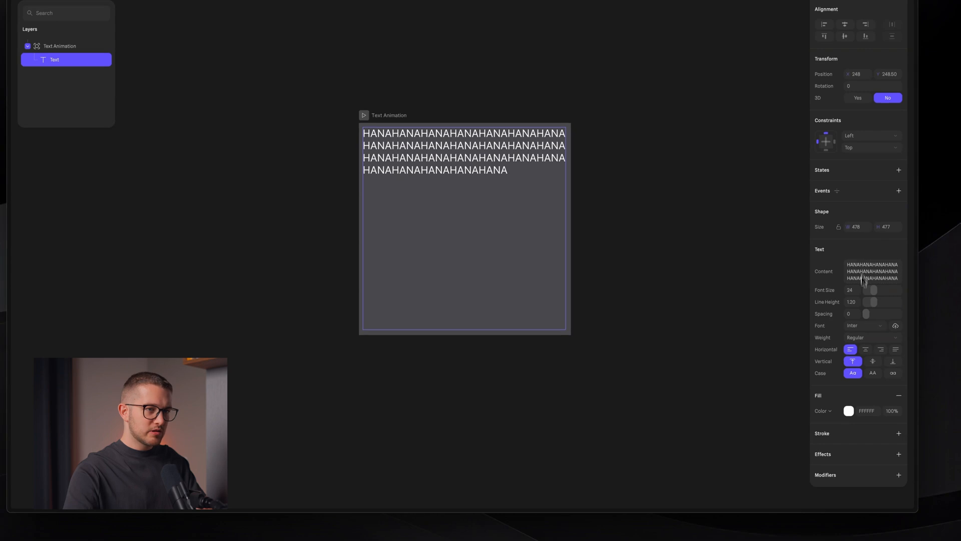
click(864, 325)
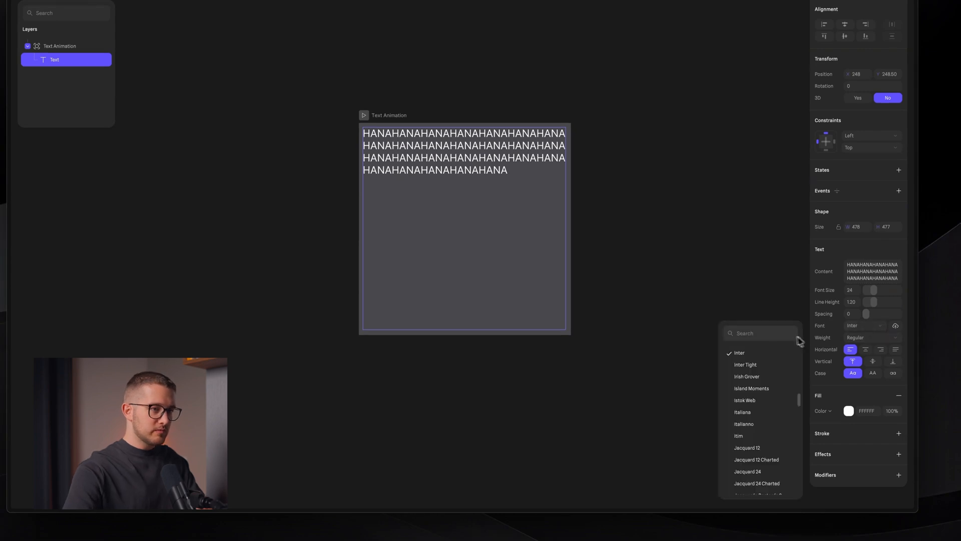
text(spline)
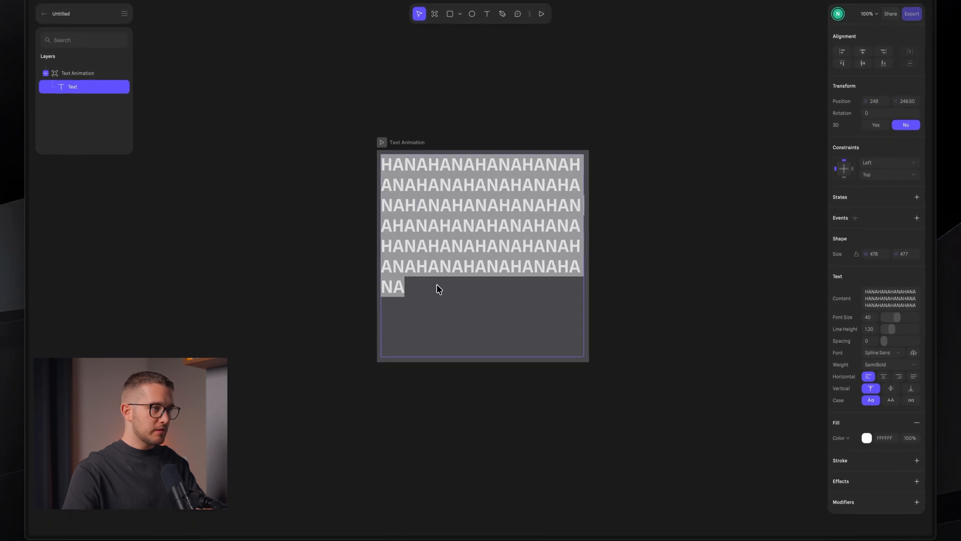
key(cmd+v)
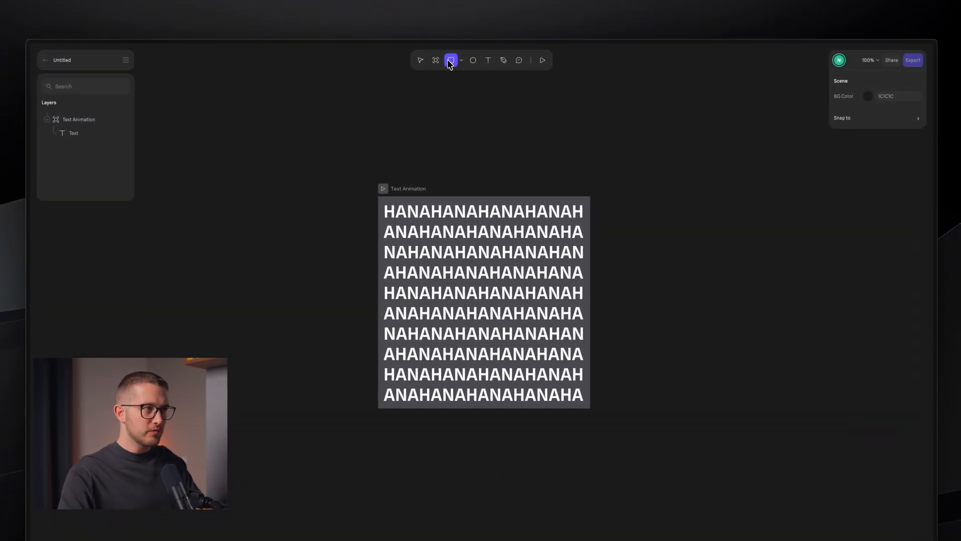
Step: Draw a rectangle and stretch it to cover the whole Text Animation frame
drag(381, 199, 466, 280)
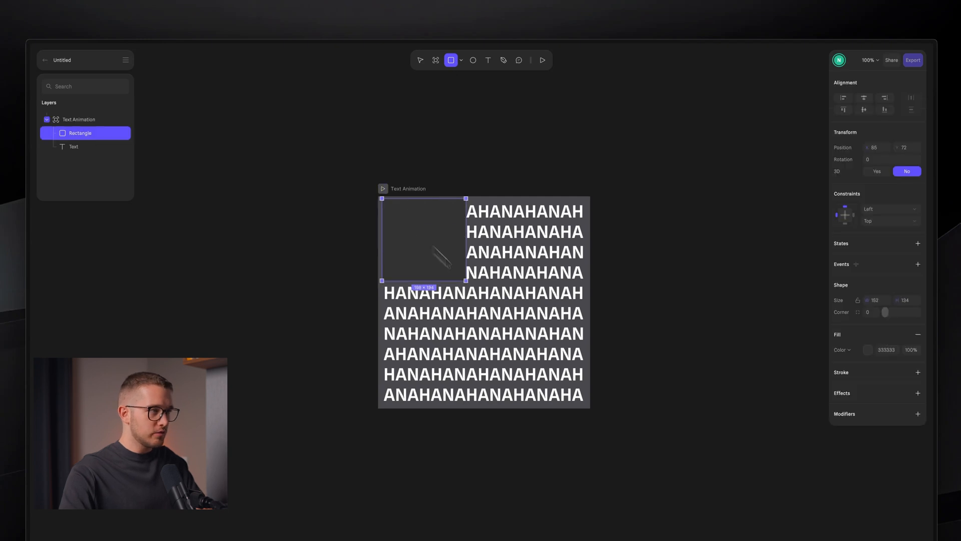
drag(466, 280, 513, 309)
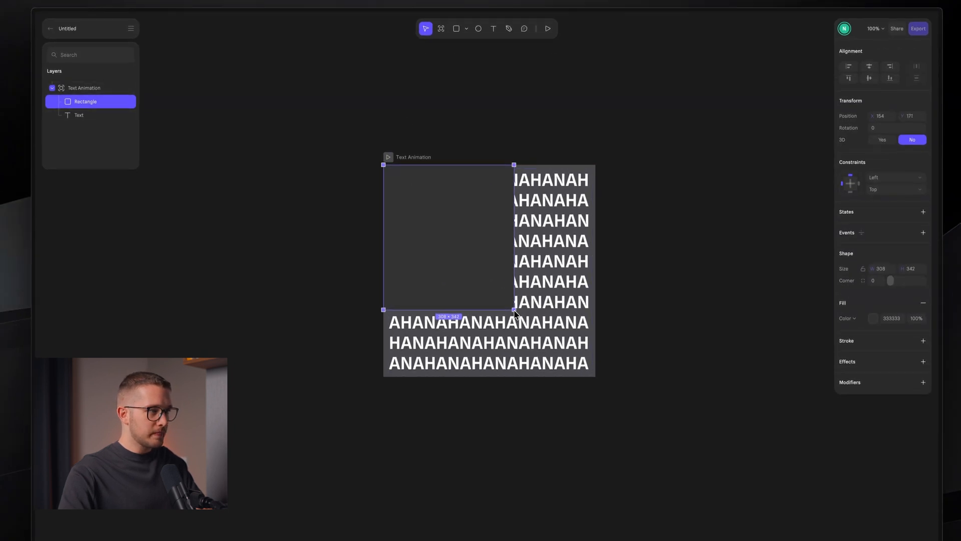
drag(513, 310, 594, 375)
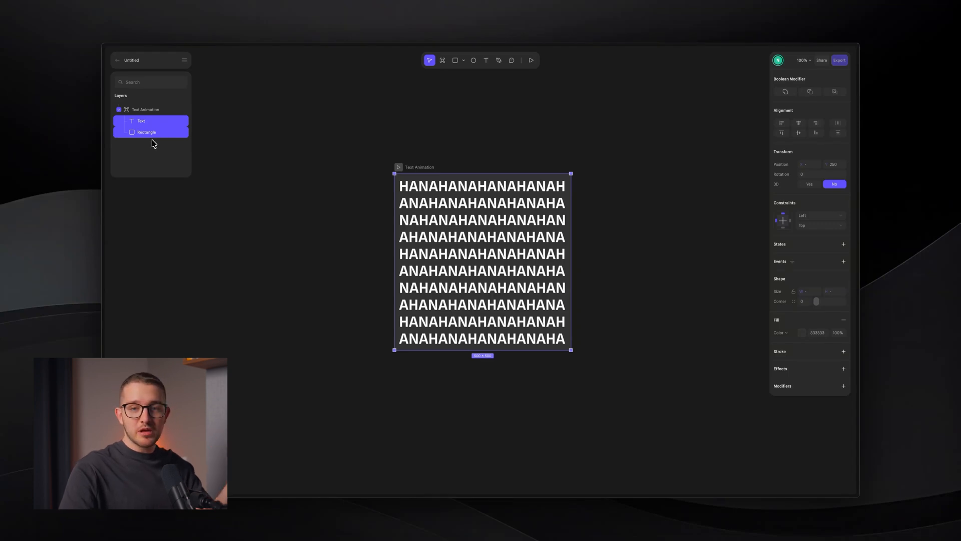
Step: Boolean-subtract the text from the rectangle, then toggle the Boolean layer's visibility off and on
click(836, 91)
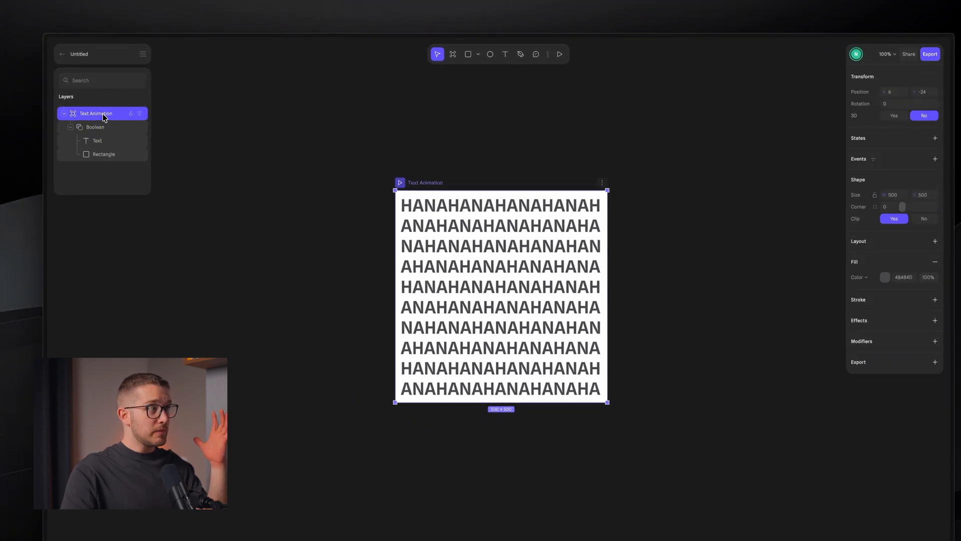
click(95, 127)
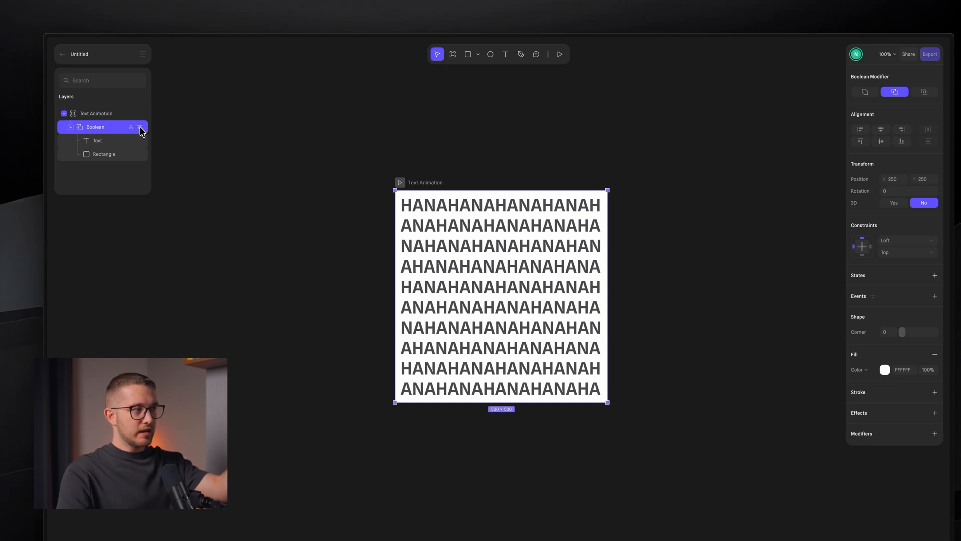
click(96, 113)
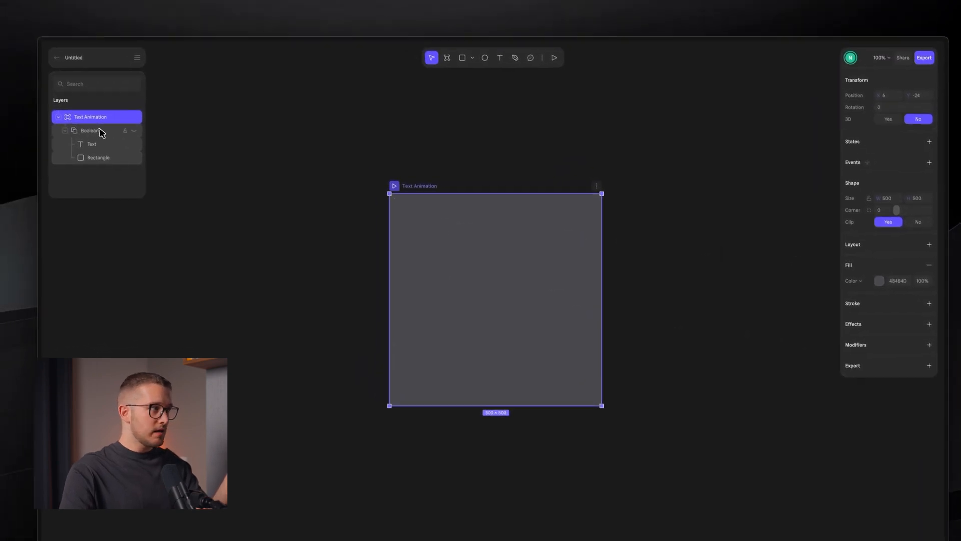
click(89, 130)
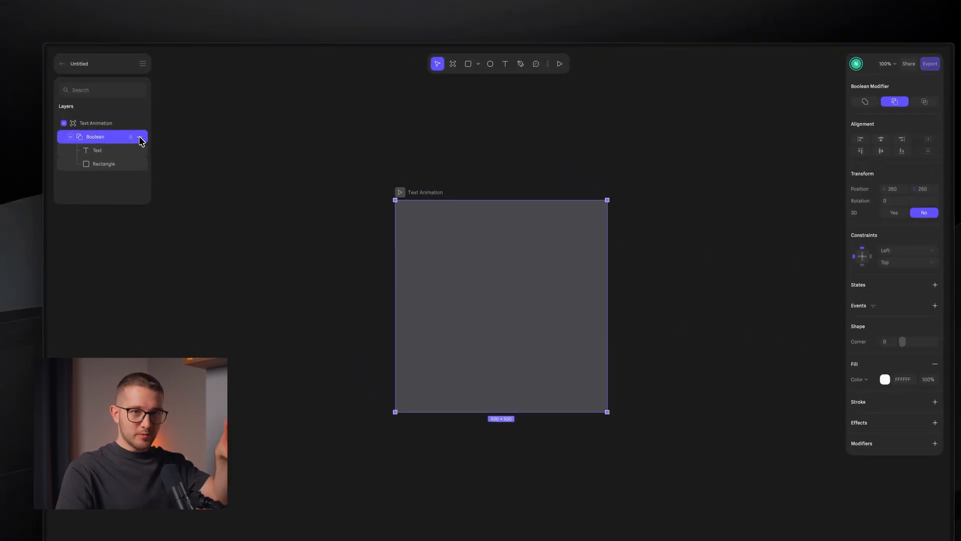
click(140, 138)
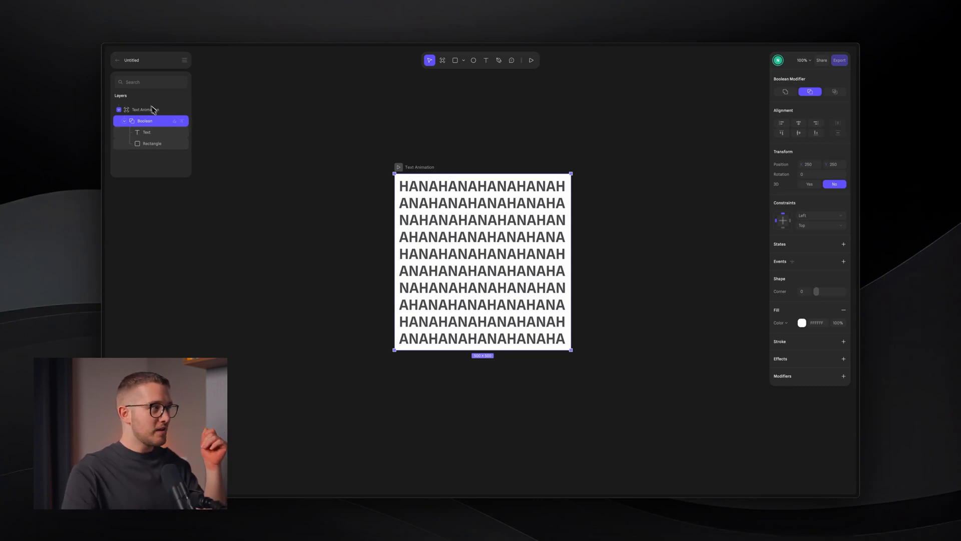
Step: Recolor the Text Animation frame's fill to a dark blue
click(141, 110)
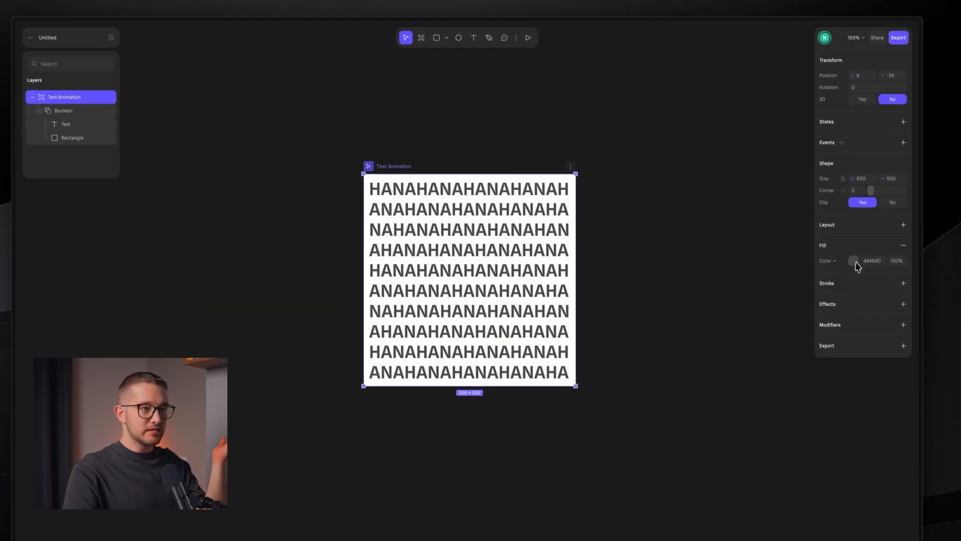
click(854, 260)
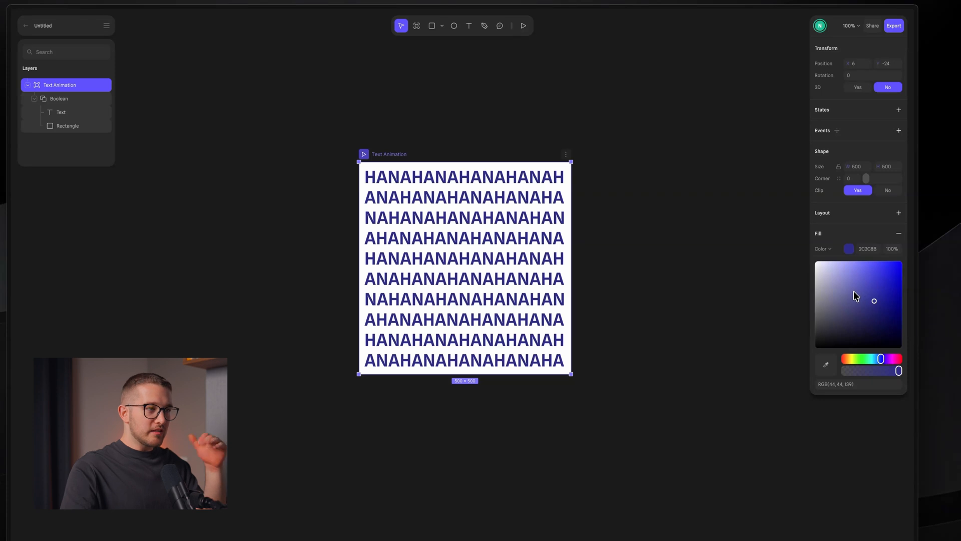
drag(874, 300, 861, 312)
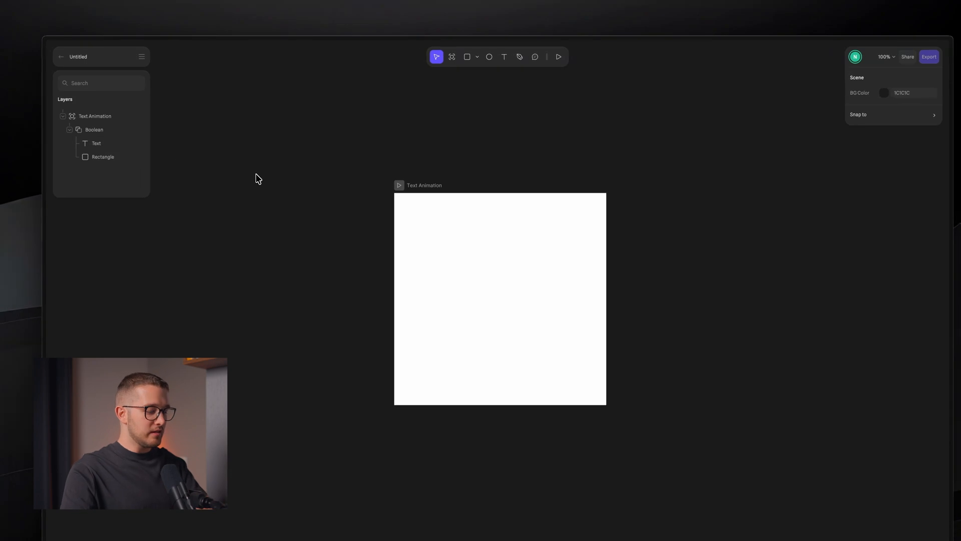
Step: Drag out a smaller central square window over the white frame
drag(427, 200, 525, 298)
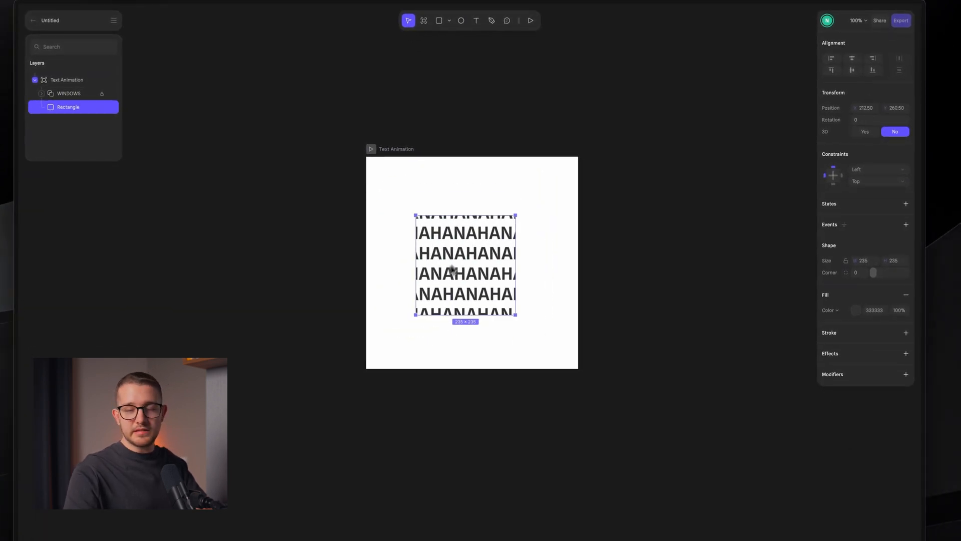
Step: Place the blue 4420FF rounded rectangle behind the letters, shrink it slightly and centre it
drag(465, 264, 480, 256)
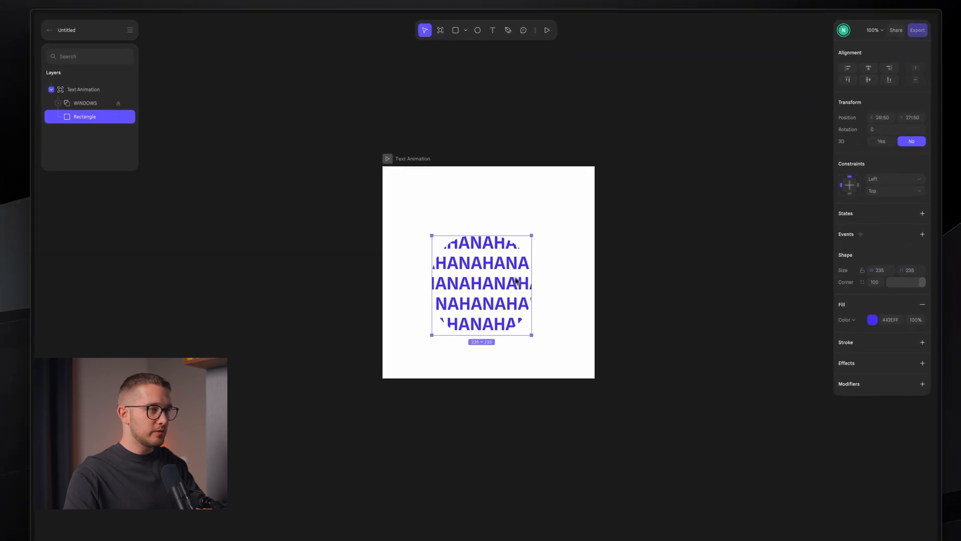
drag(531, 235, 531, 228)
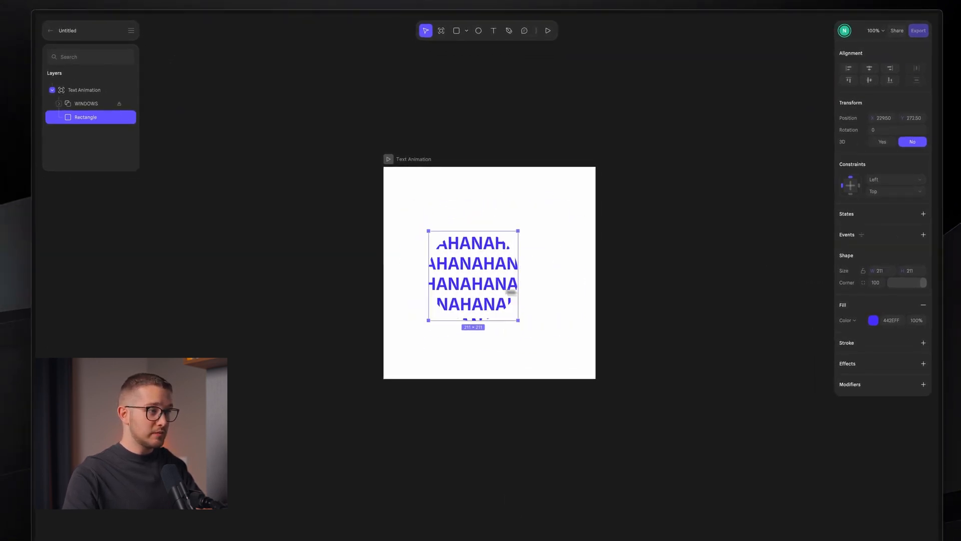
drag(473, 276, 493, 269)
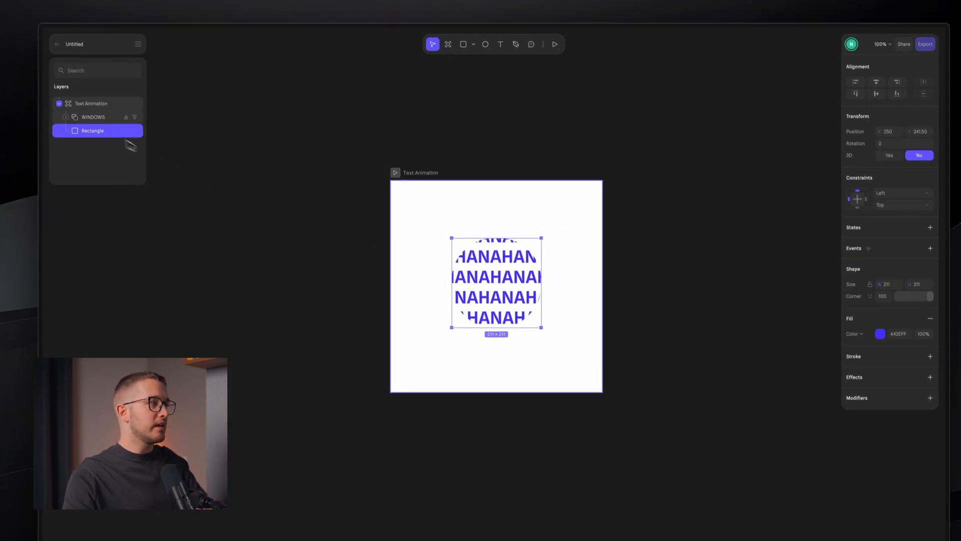
Step: Select the cutting rectangle inside WINDOWS and shrink the blue circle to 185 × 185
click(97, 140)
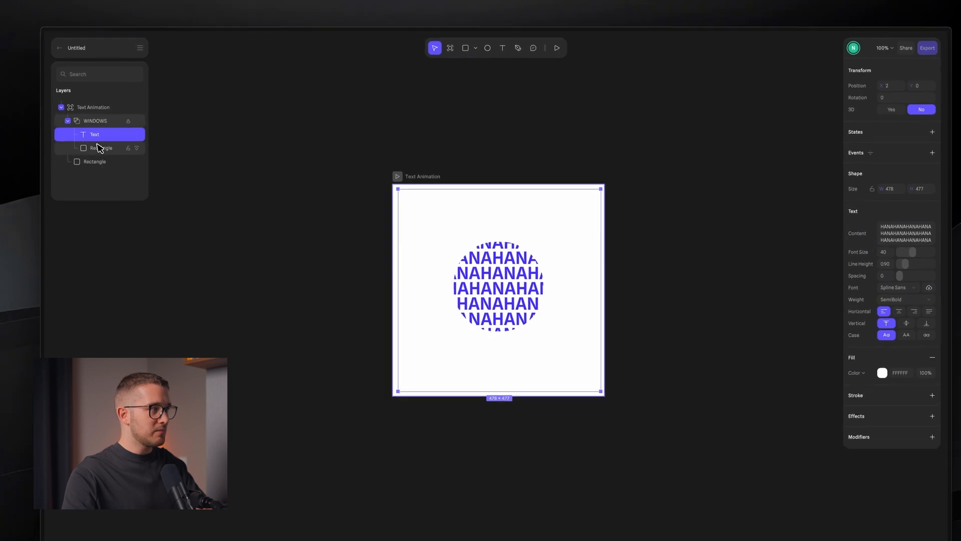
click(103, 152)
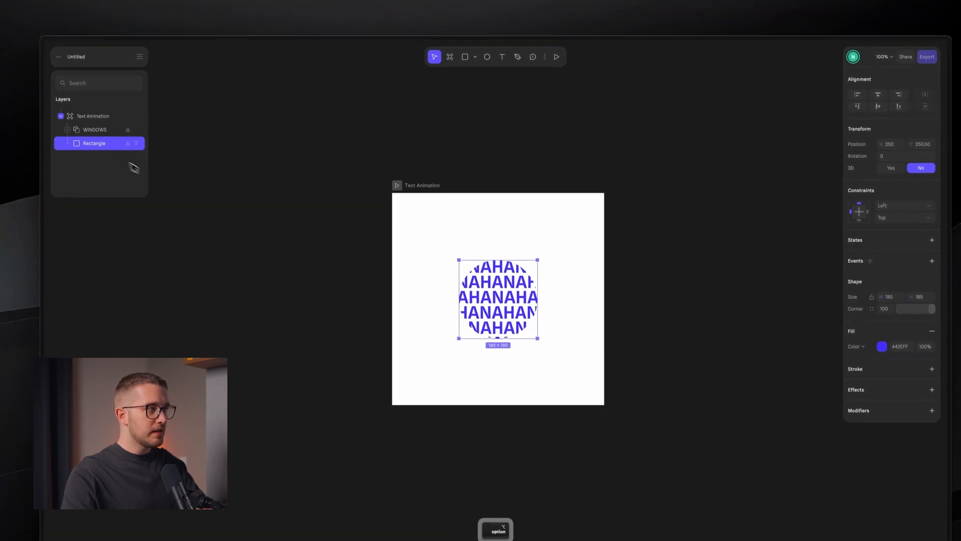
Step: Rename the circle layer SOLID and duplicate it as a GRADIENT copy
double_click(95, 143)
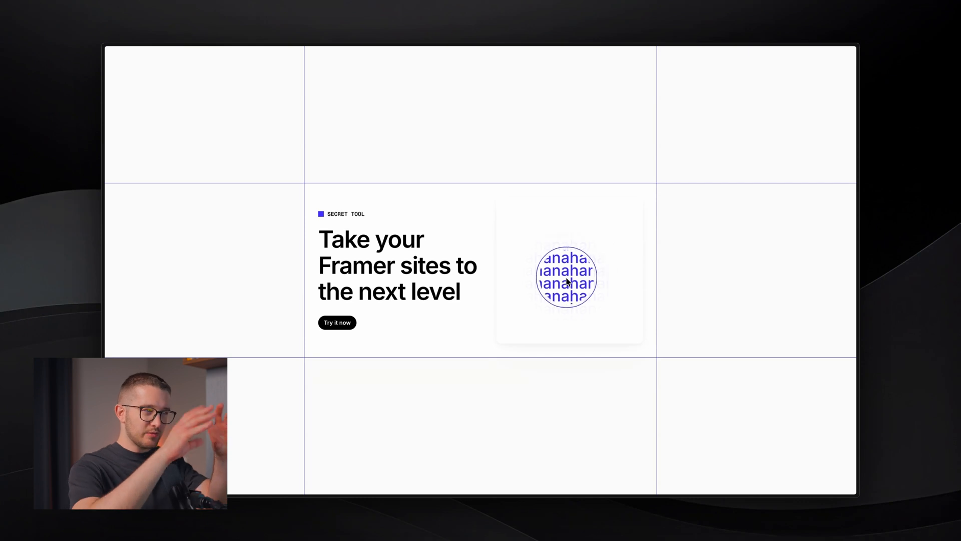
key(shift+command+4)
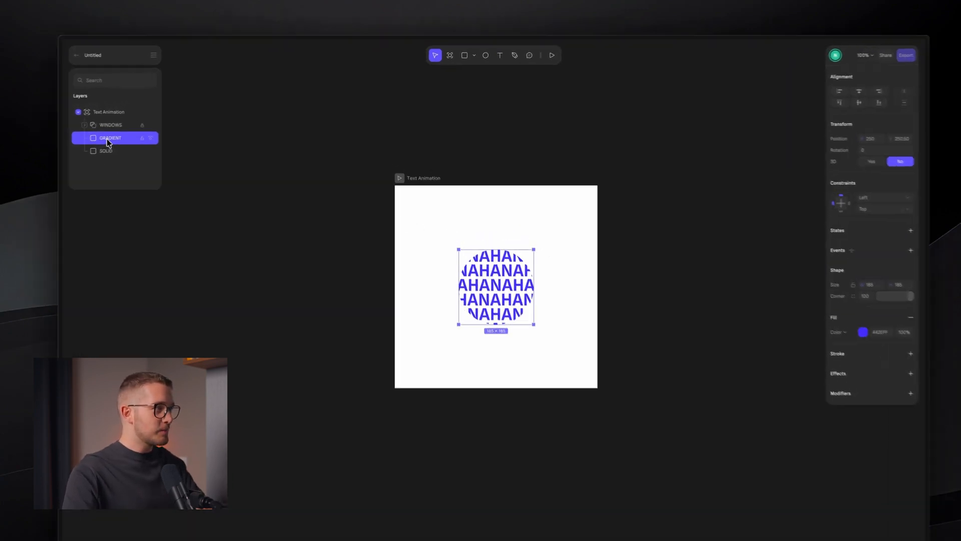
Step: Give GRADIENT a radial 4420FF-to-transparent fill and enlarge it into a wide glow
click(824, 301)
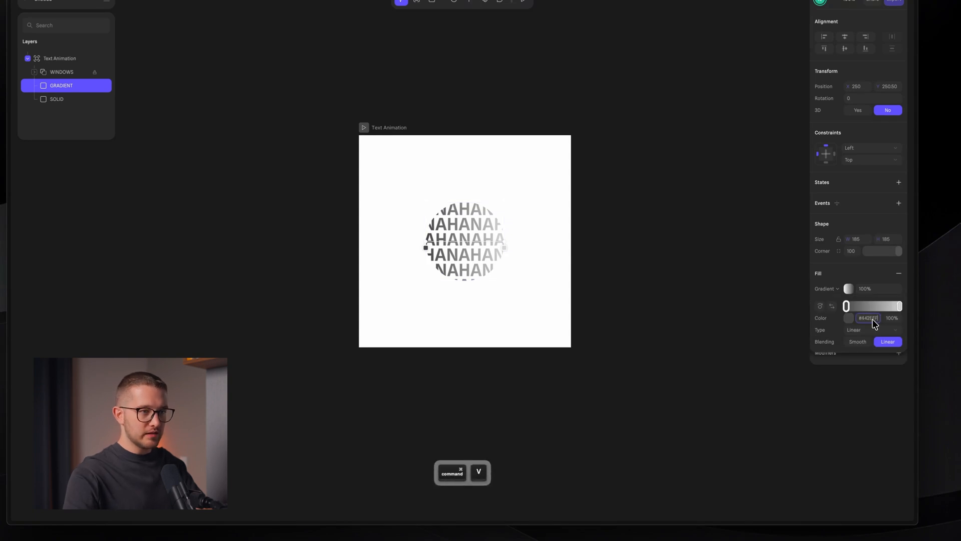
click(867, 317)
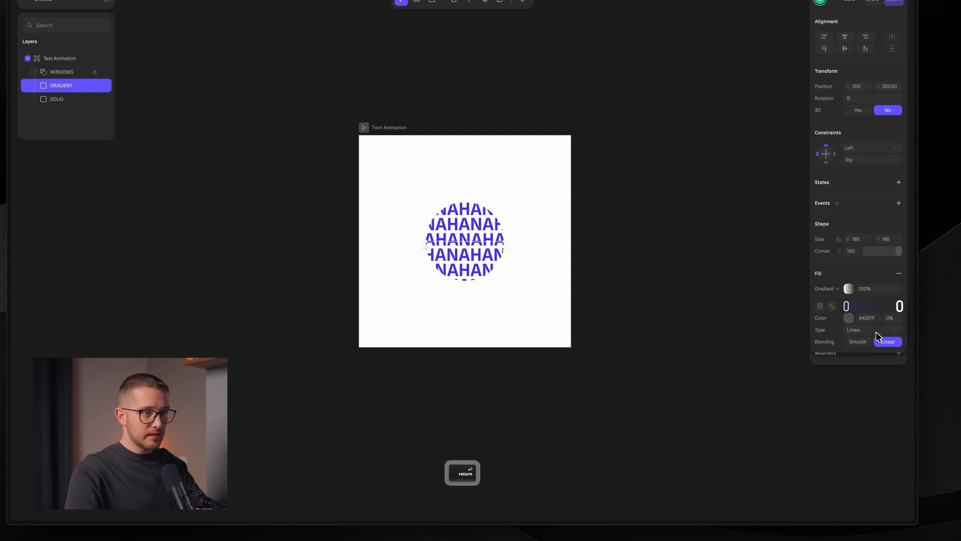
click(870, 330)
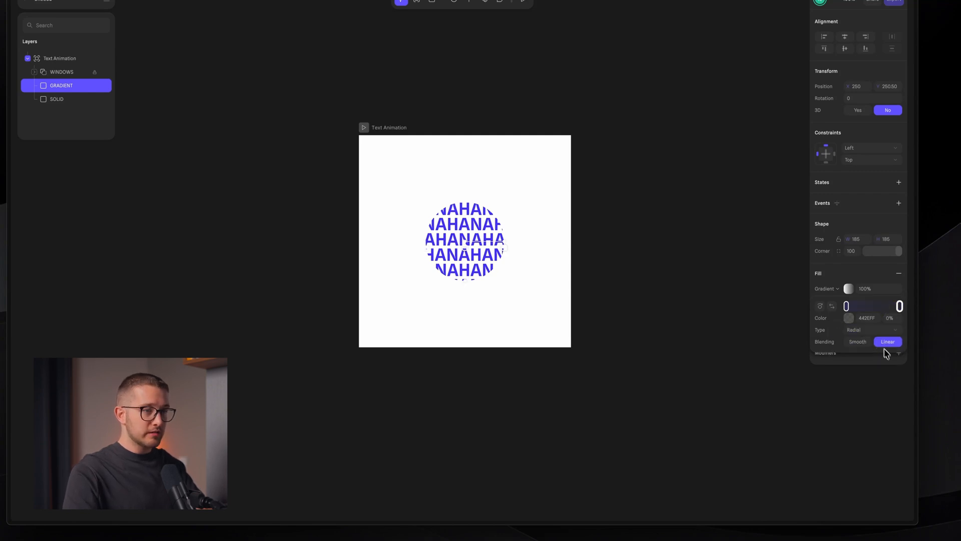
click(899, 272)
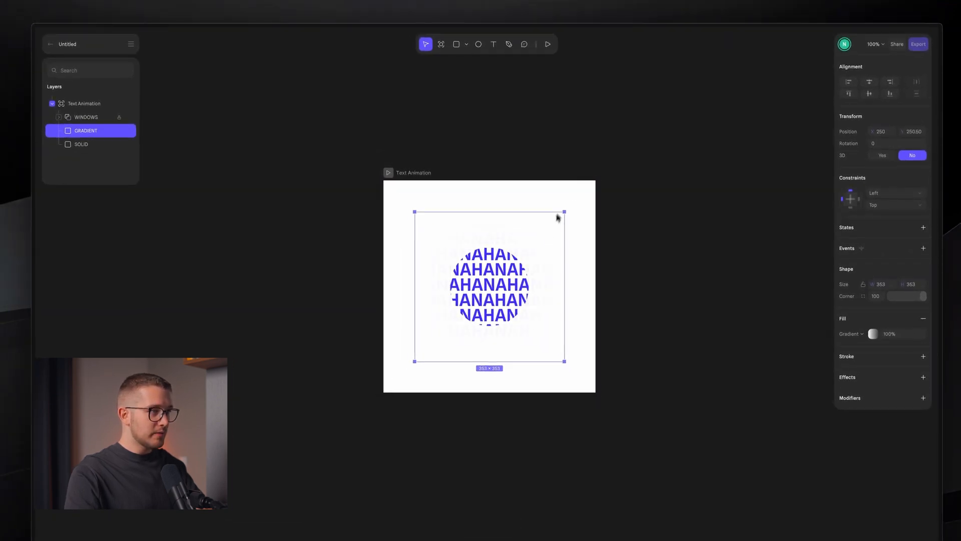
drag(565, 210, 572, 201)
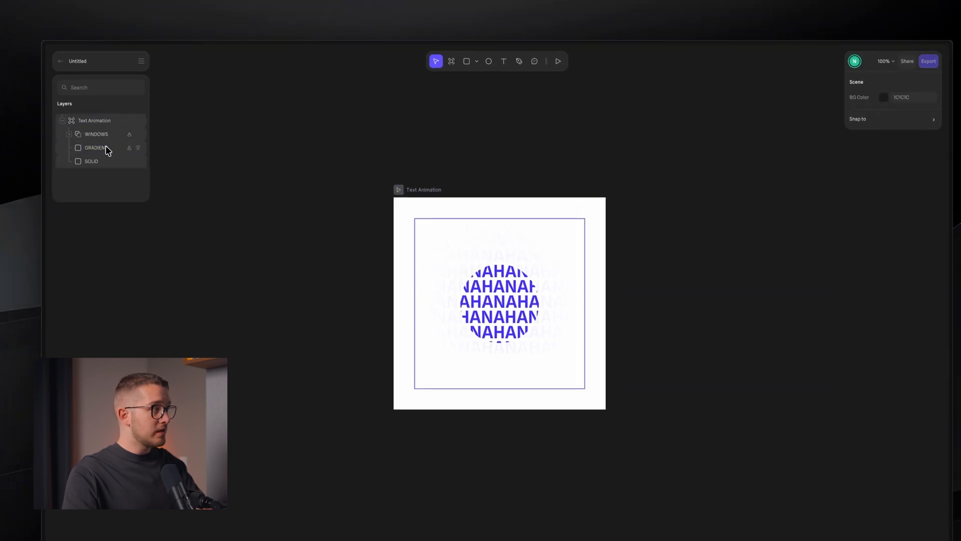
Step: Duplicate SOLID as OUTLINE with no fill and a thin blue ring stroke
click(96, 150)
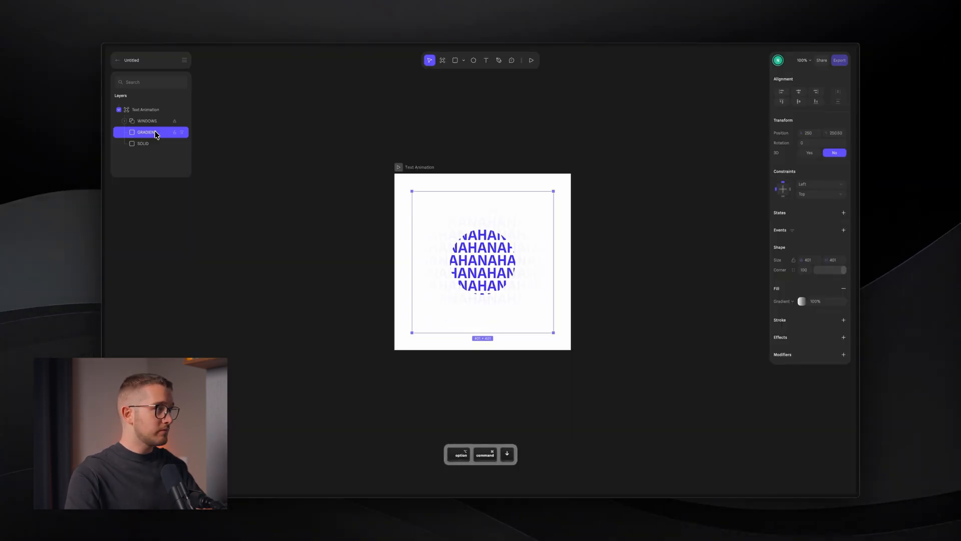
right_click(92, 163)
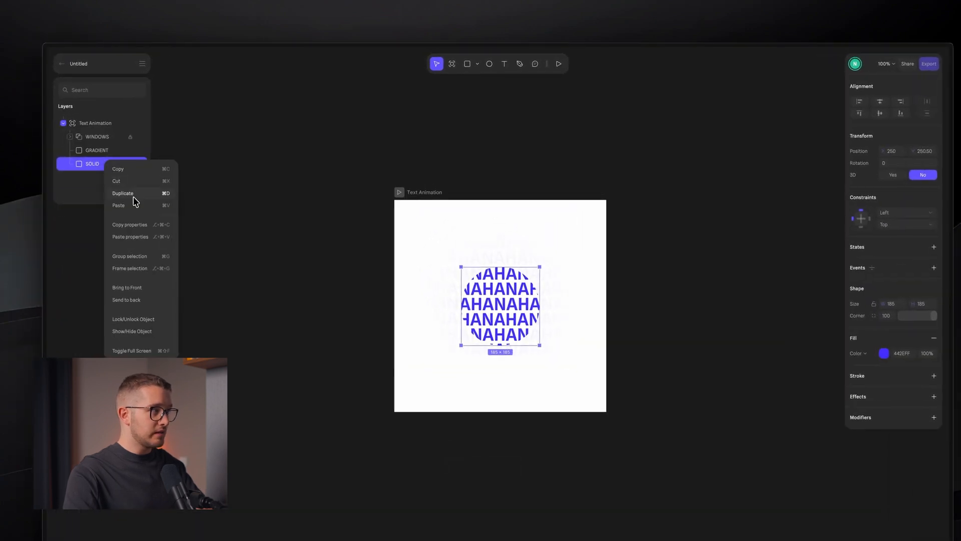
click(122, 193)
text(OUTLINE)
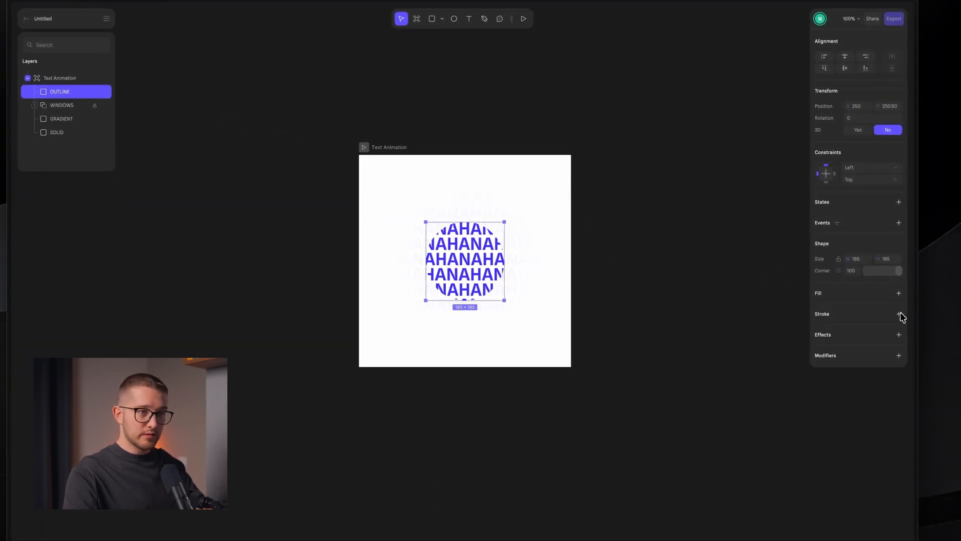
click(899, 313)
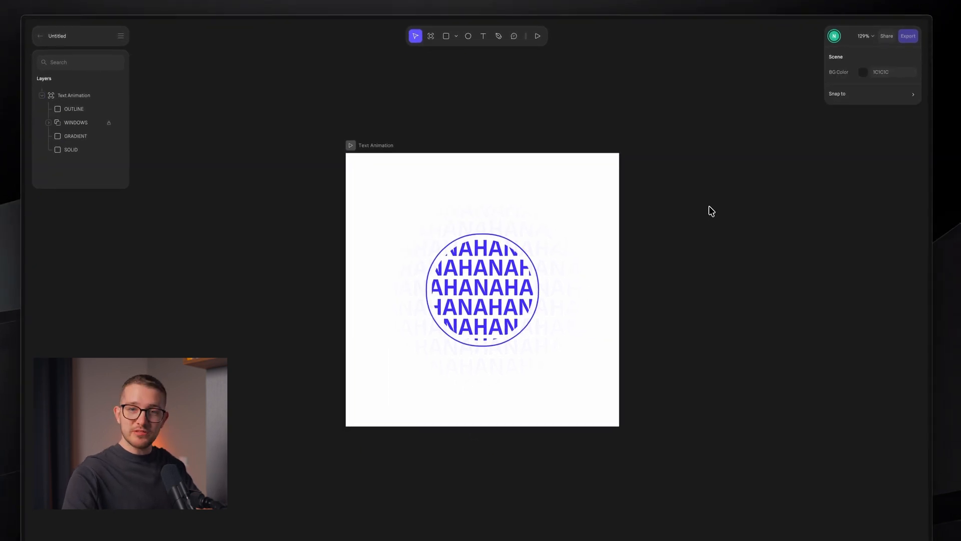
Step: Select OUTLINE, GRADIENT and SOLID together and add a shared event
click(97, 154)
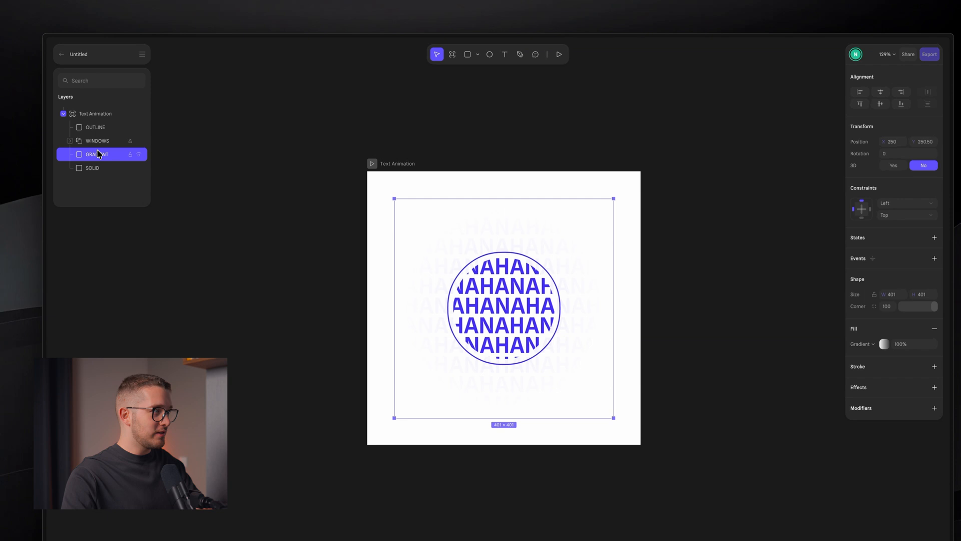
click(94, 128)
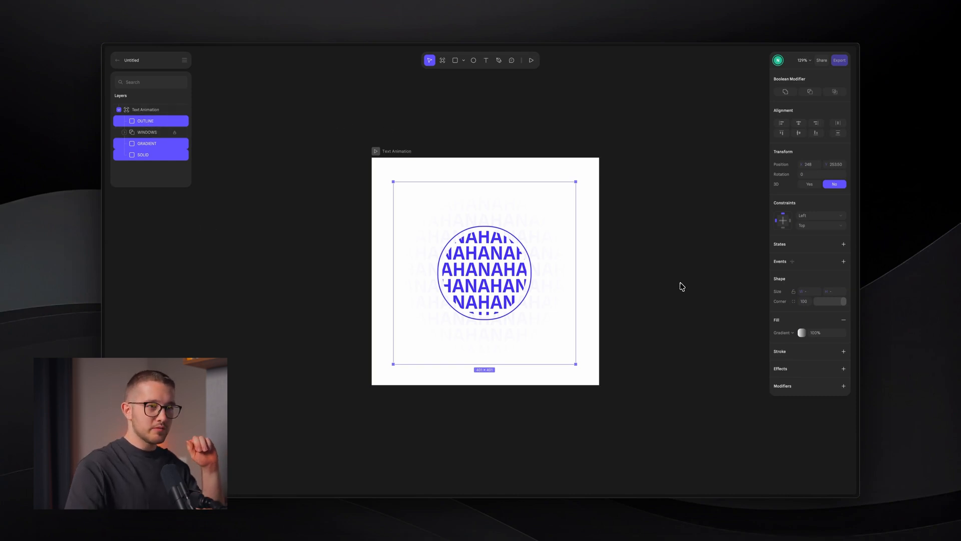
click(844, 282)
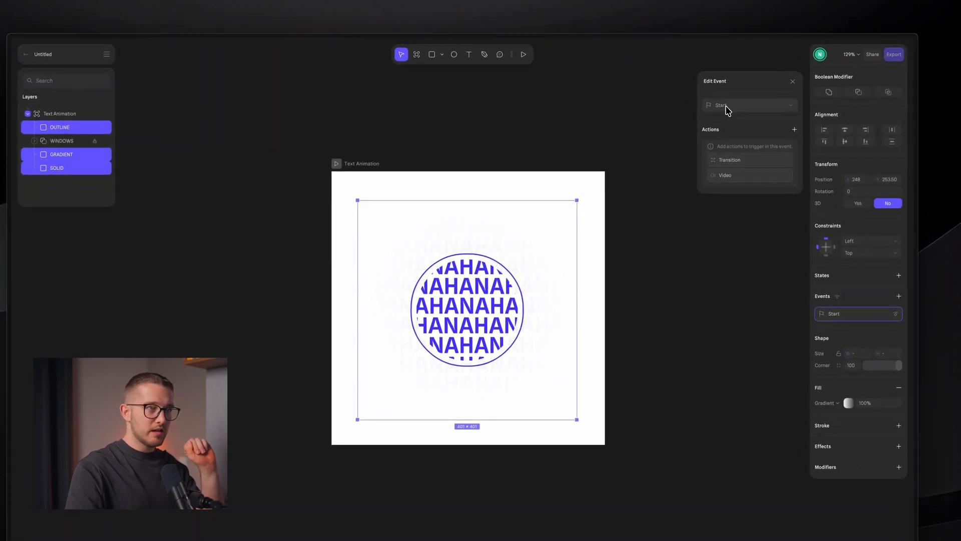
Step: Make the event Follow the cursor with damping 20
click(747, 105)
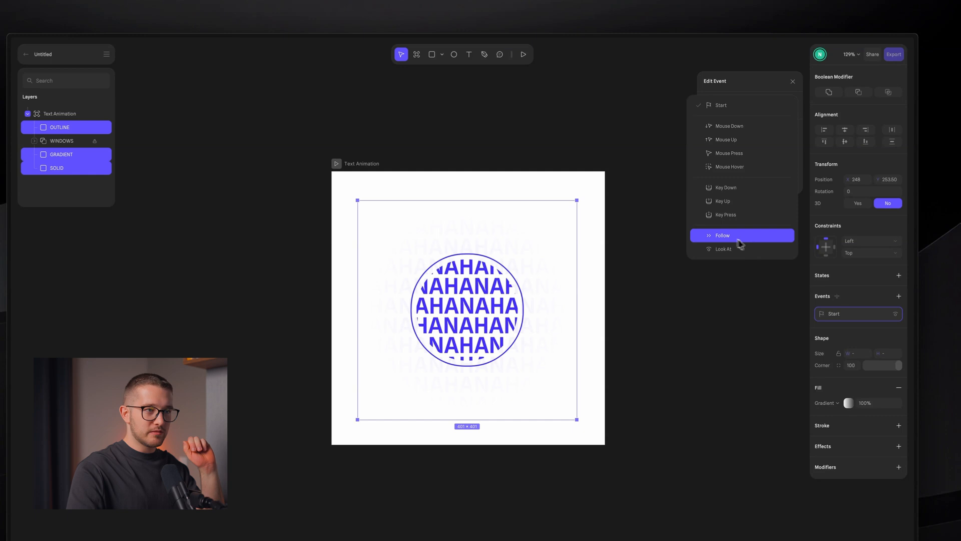
click(722, 235)
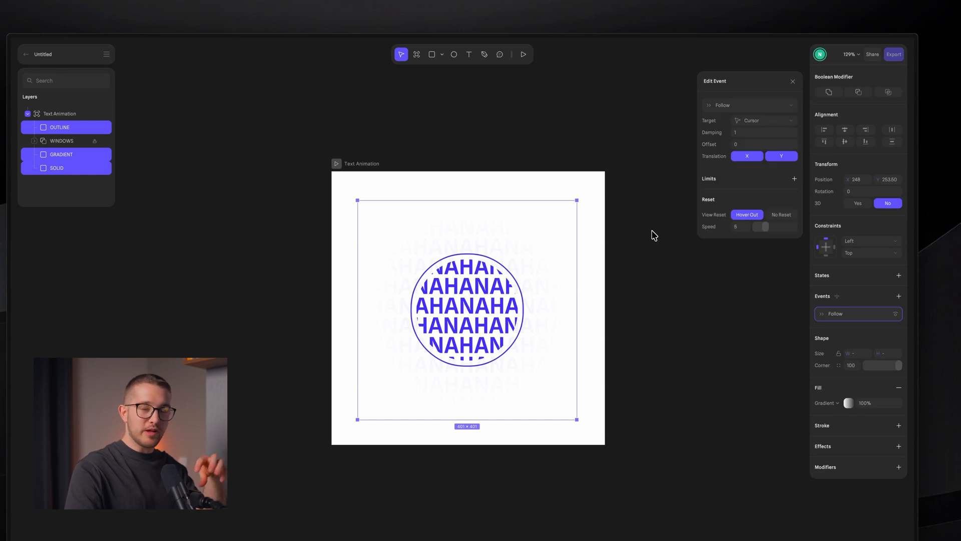
click(762, 132)
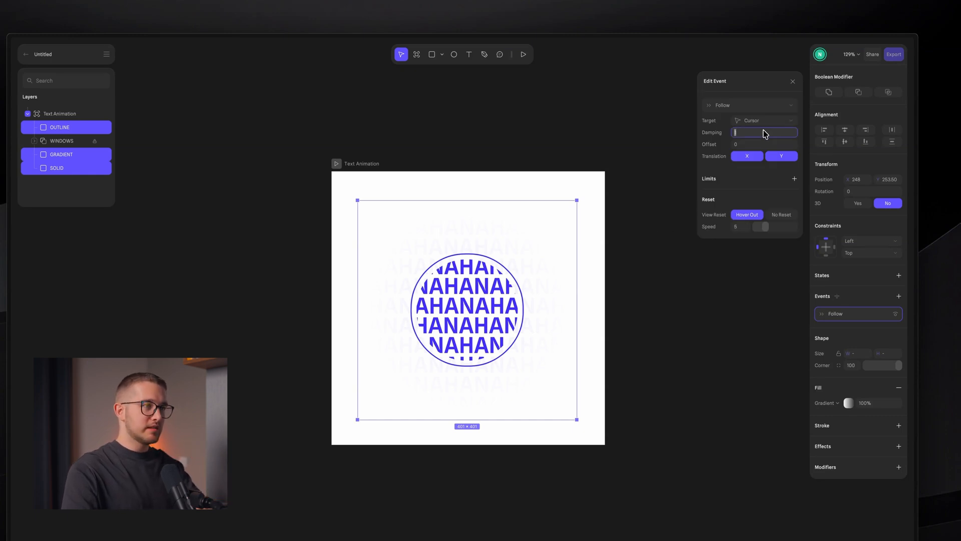
text(20)
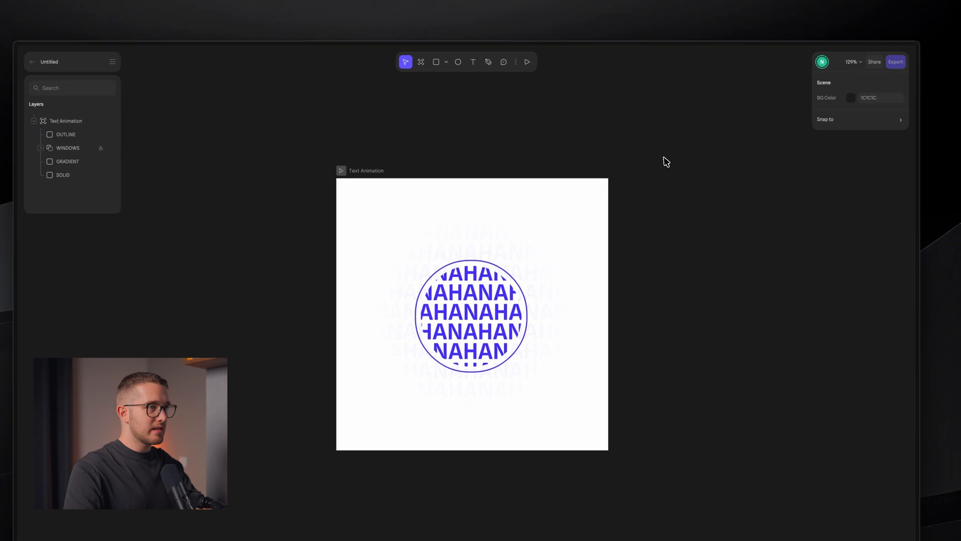
mouse_move(526, 61)
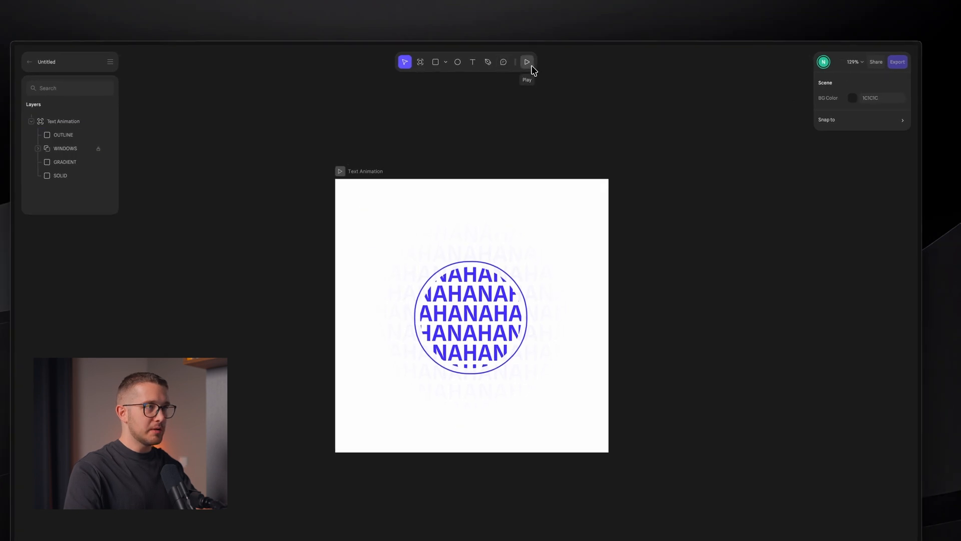
click(526, 61)
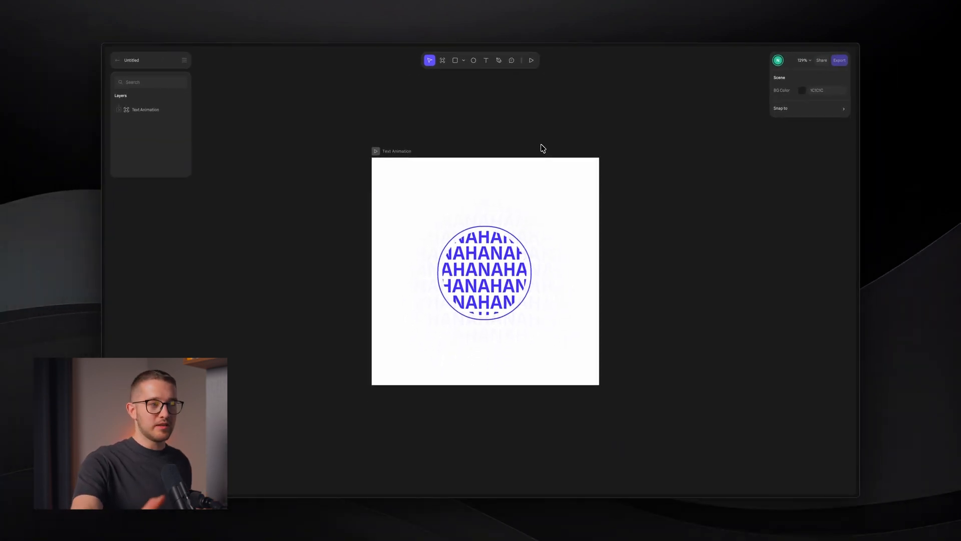
Step: Export Text Animation as an embed with Logo No, Page Scroll No, BG hidden, and copy the link
click(145, 109)
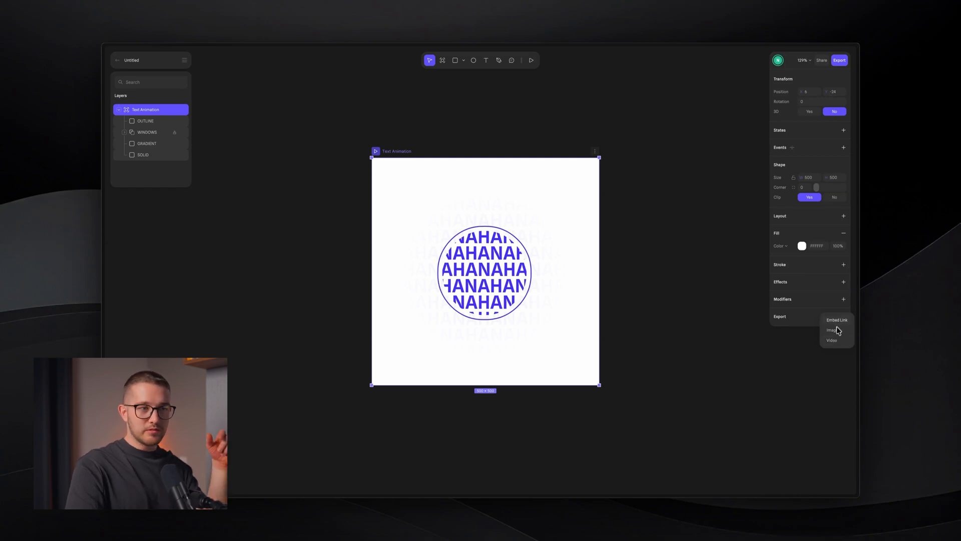
mouse_move(840, 323)
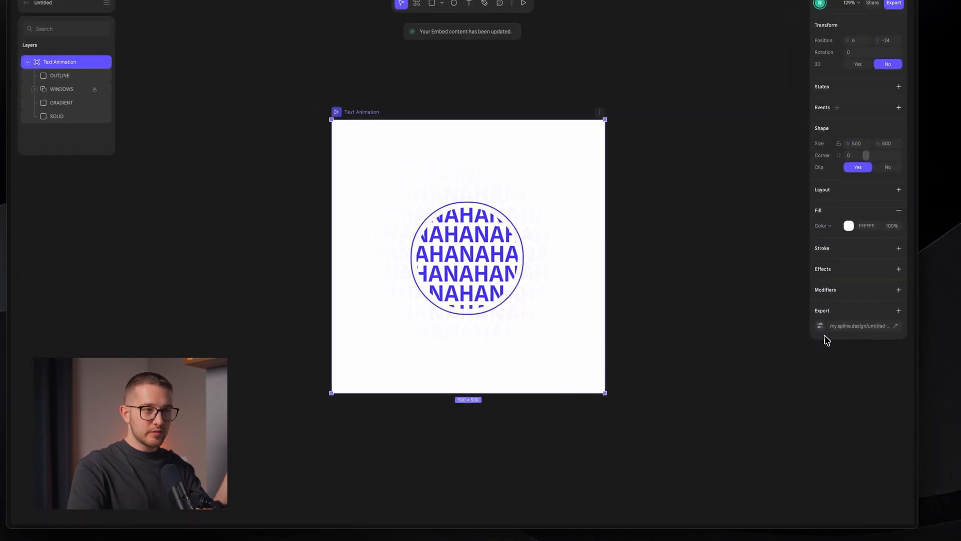
click(894, 4)
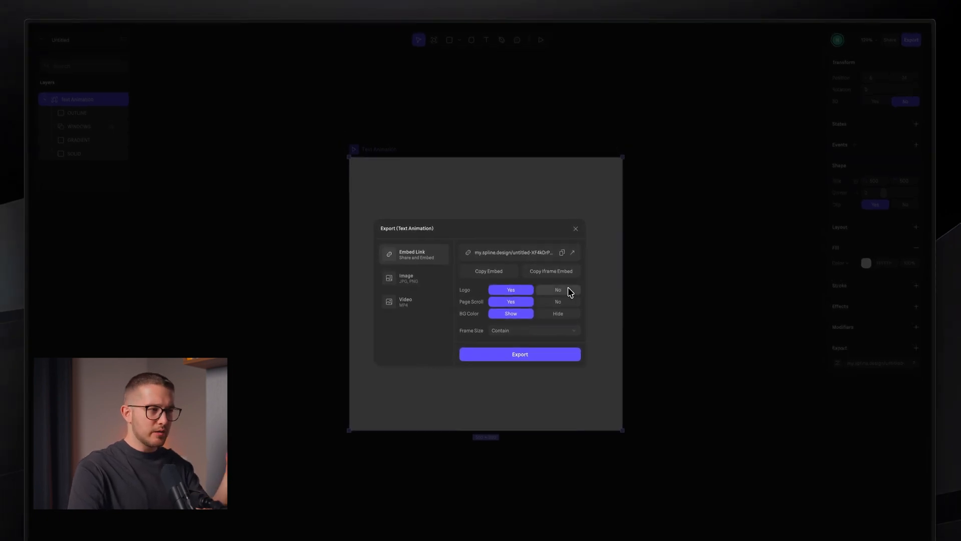
click(557, 289)
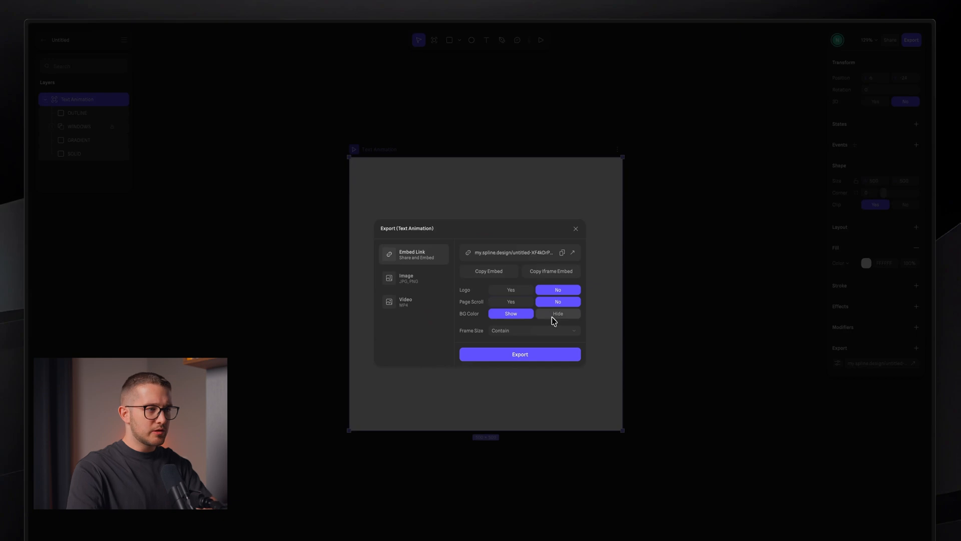
click(556, 313)
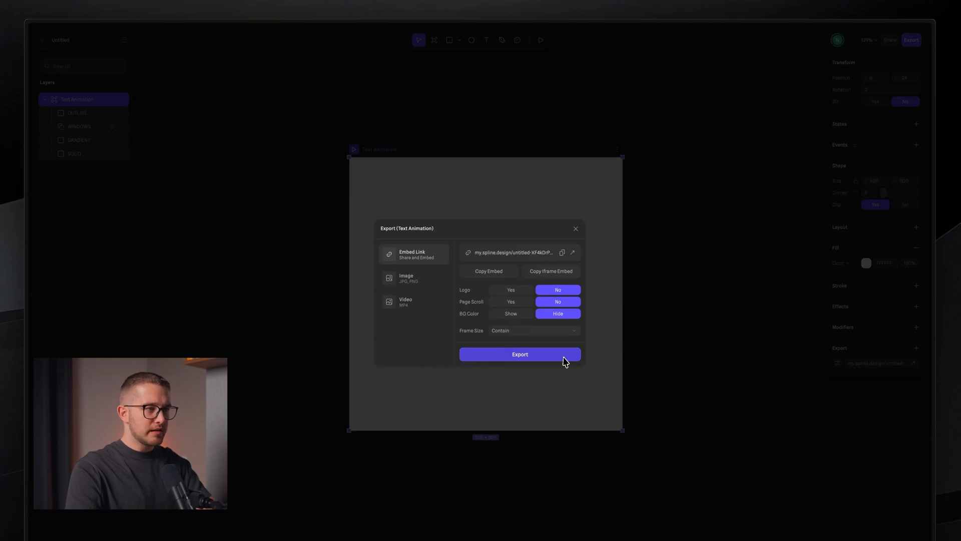
click(519, 353)
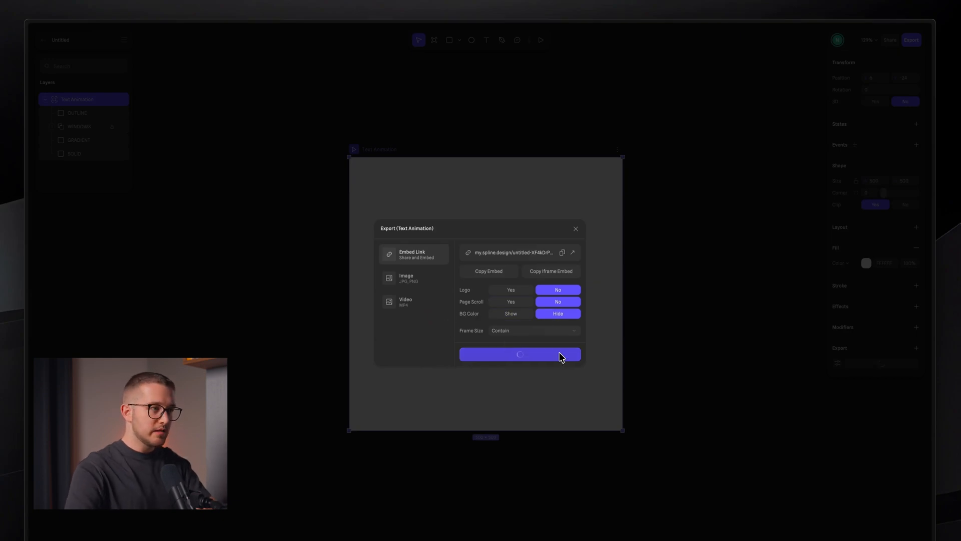
click(520, 354)
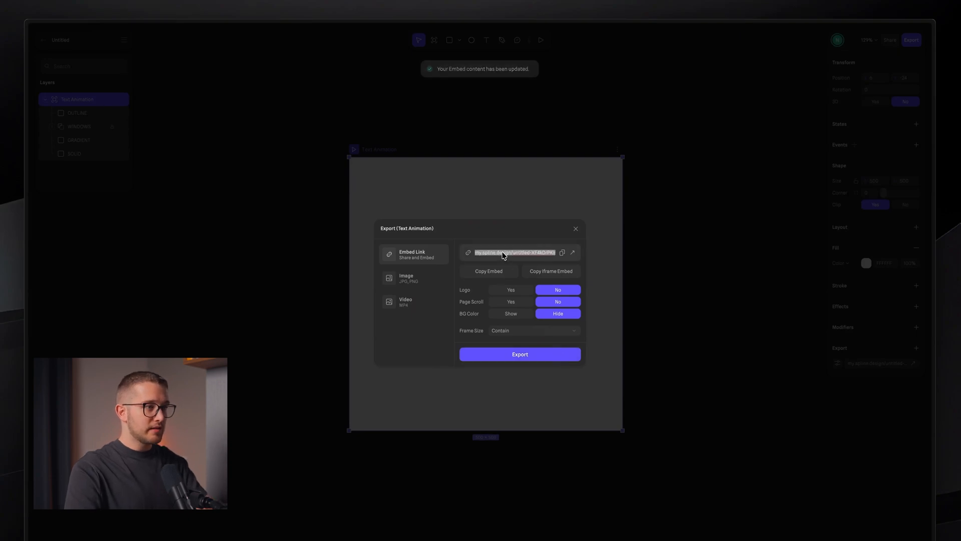
click(562, 252)
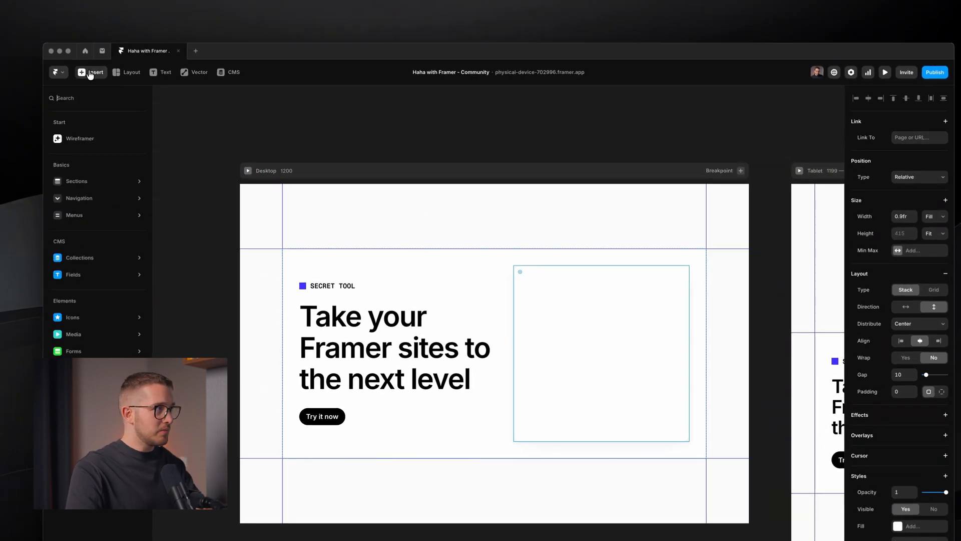
Step: Insert an Embed into the Right stack, absolutely positioned with pinned offsets at 415 × 415
text(embed)
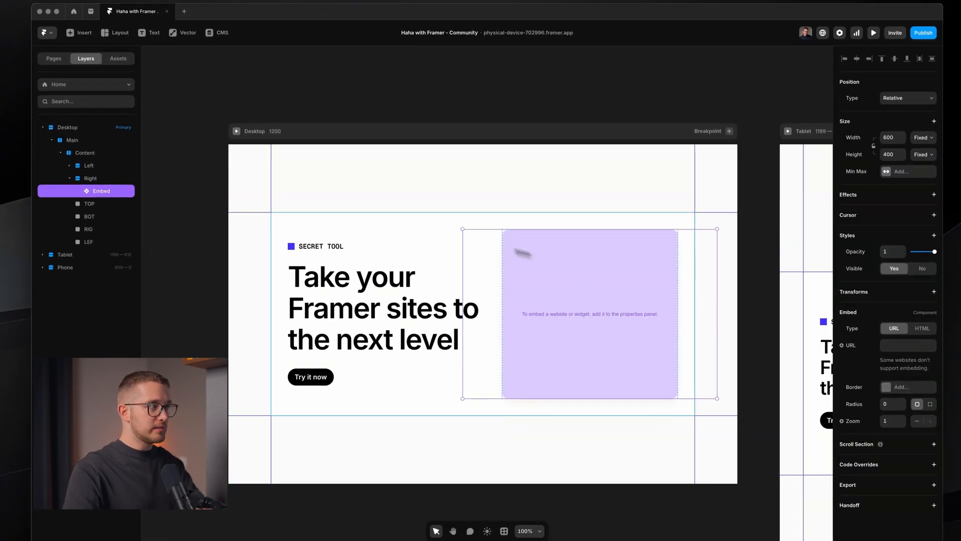
click(907, 97)
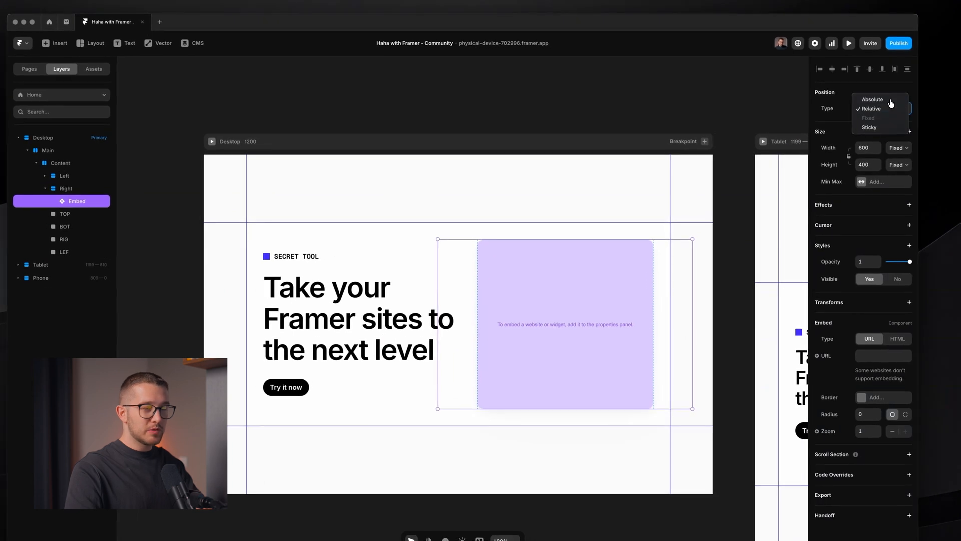
click(871, 99)
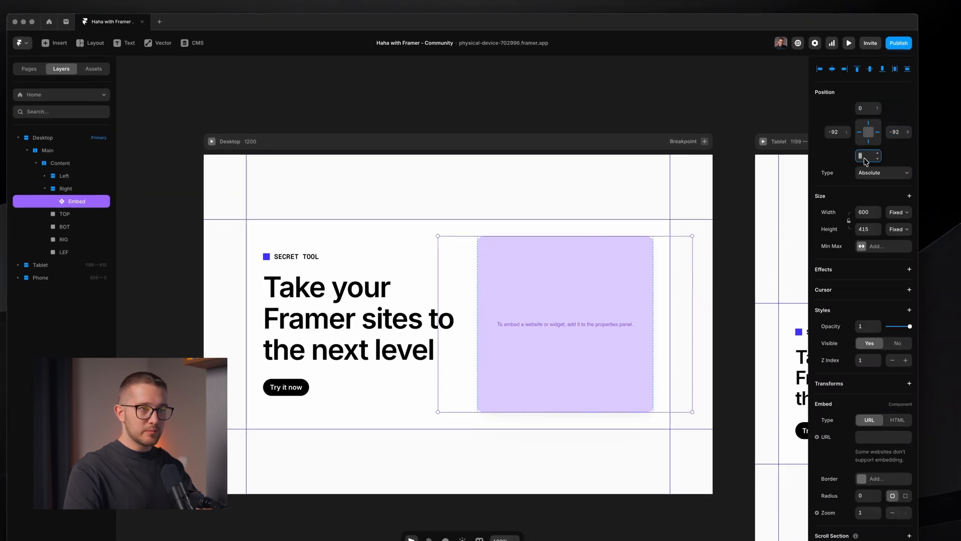
click(836, 131)
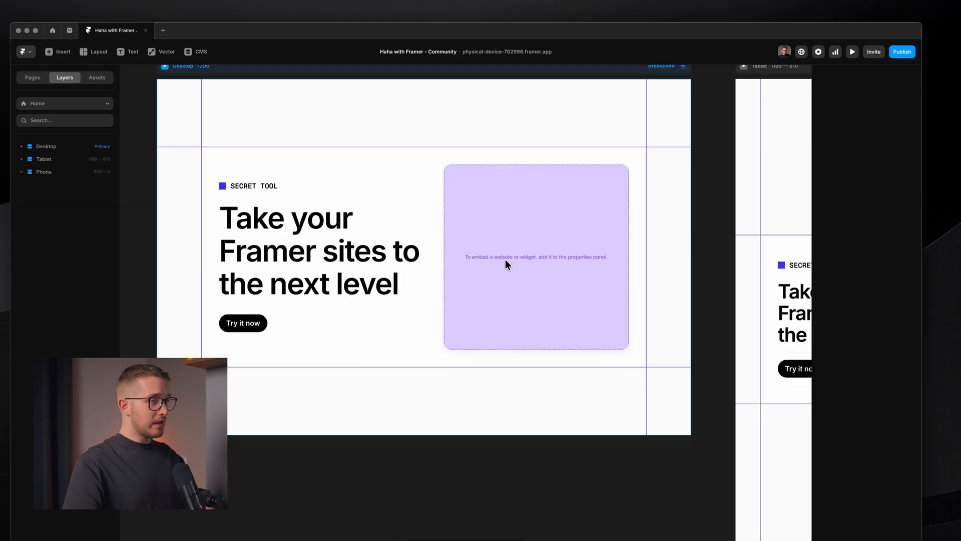
click(534, 256)
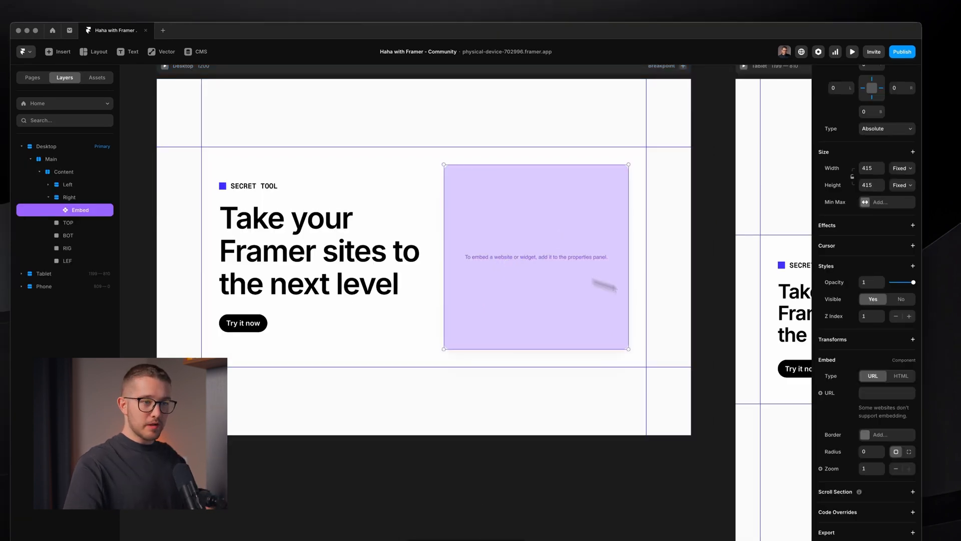